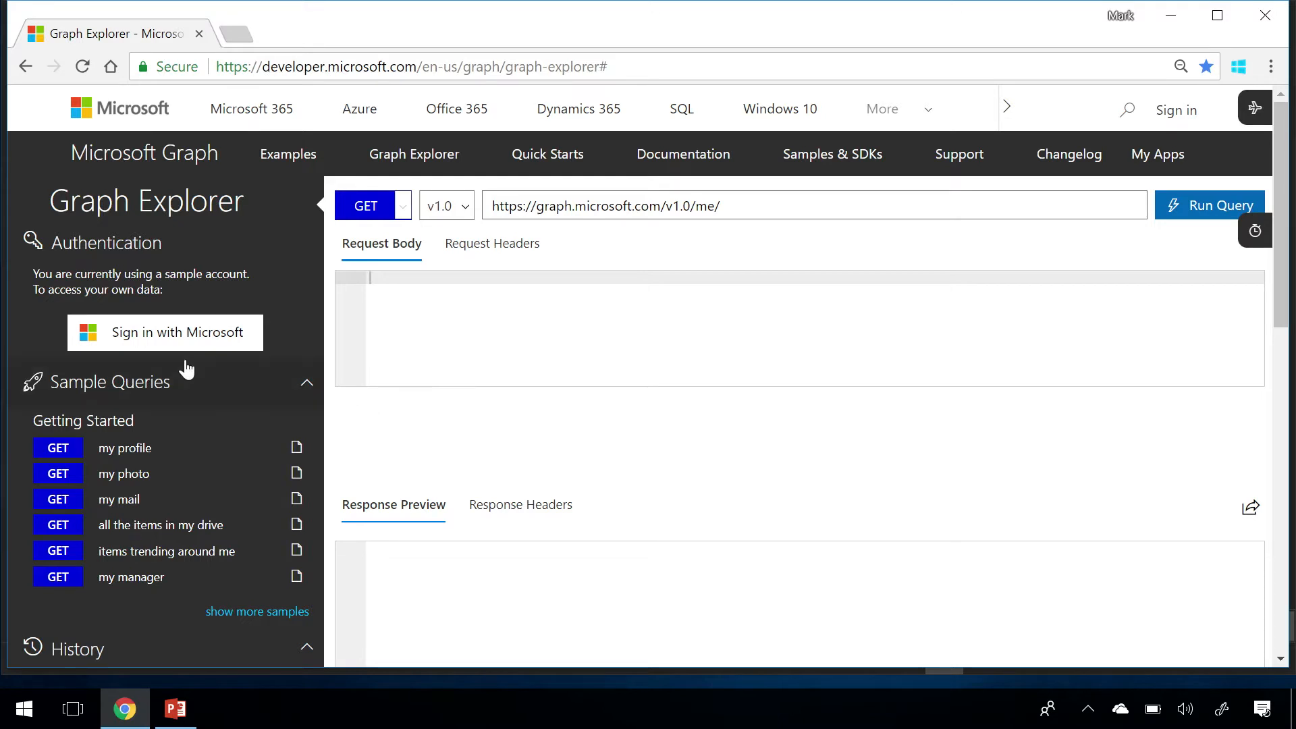
mouse_move(65, 644)
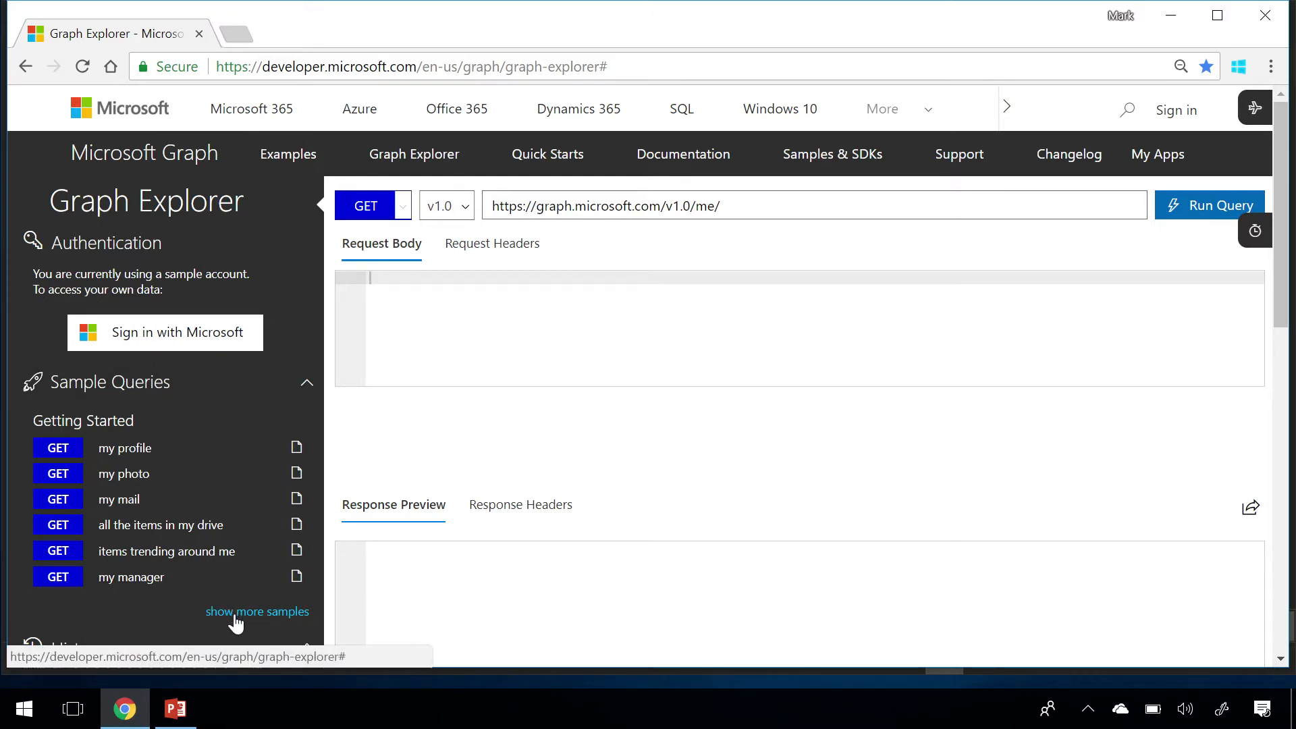
- Enable the Users category in Sample Categories and close the panel
click(258, 611)
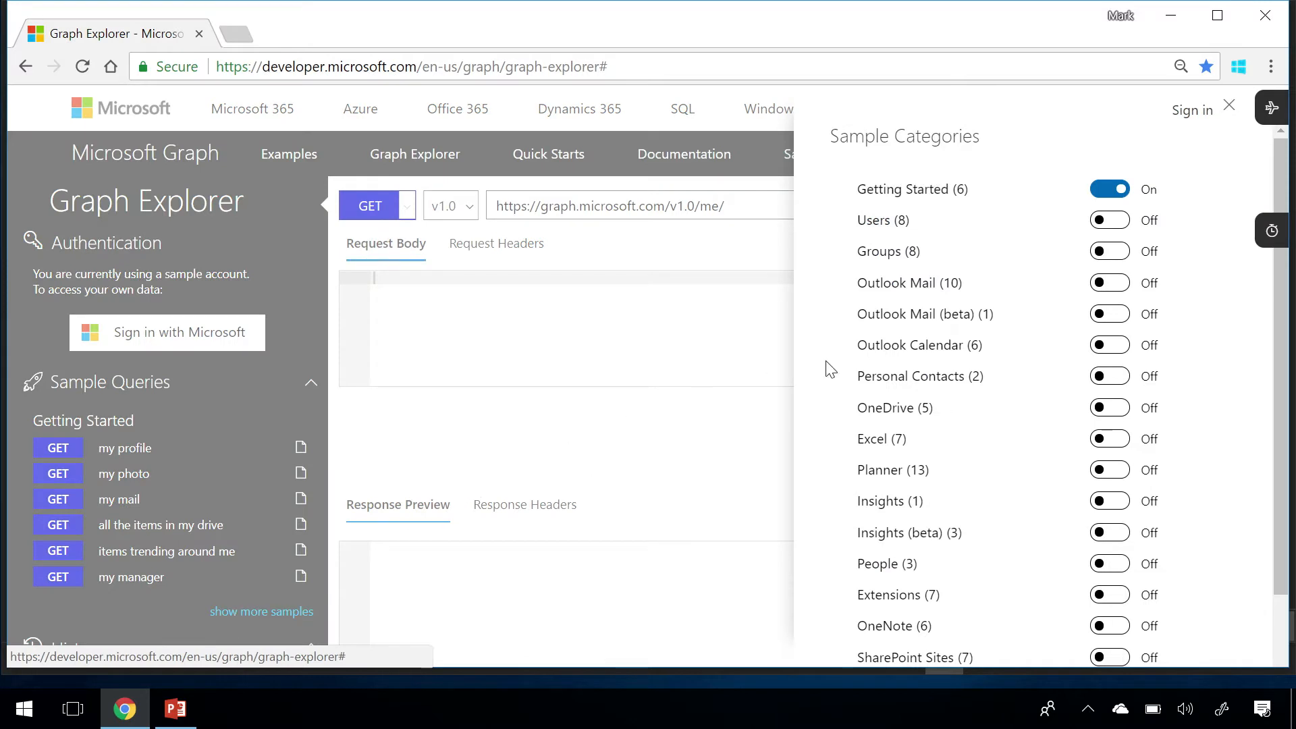
click(1108, 220)
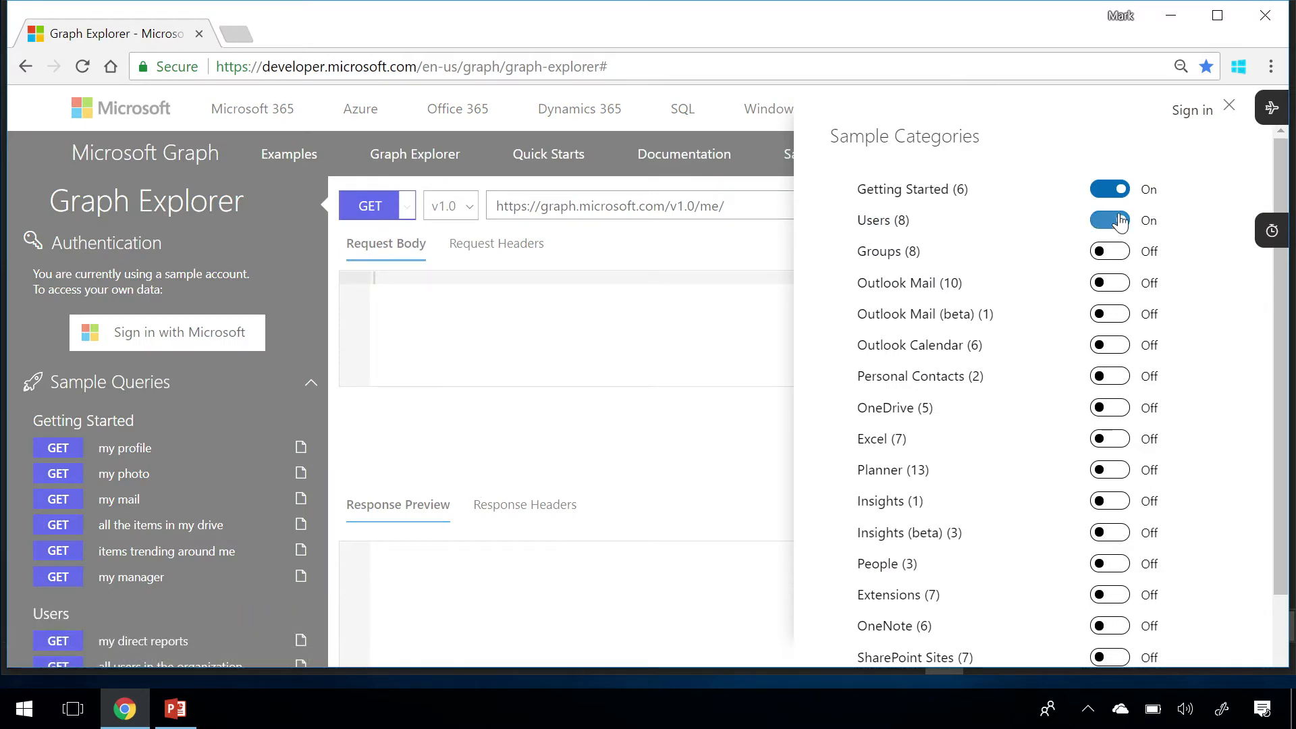
click(1228, 105)
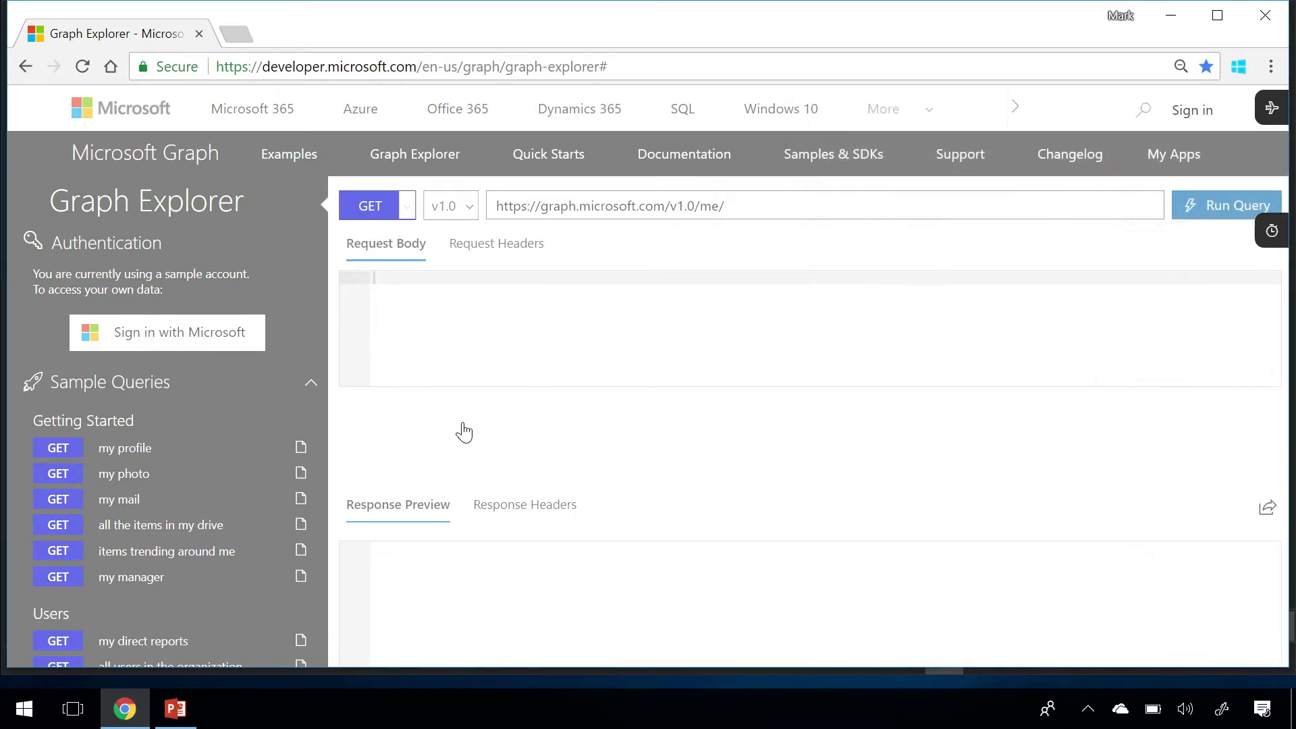
- Run the GET /v1.0/me/ query and receive the sample user's profile JSON
scroll(down, 3)
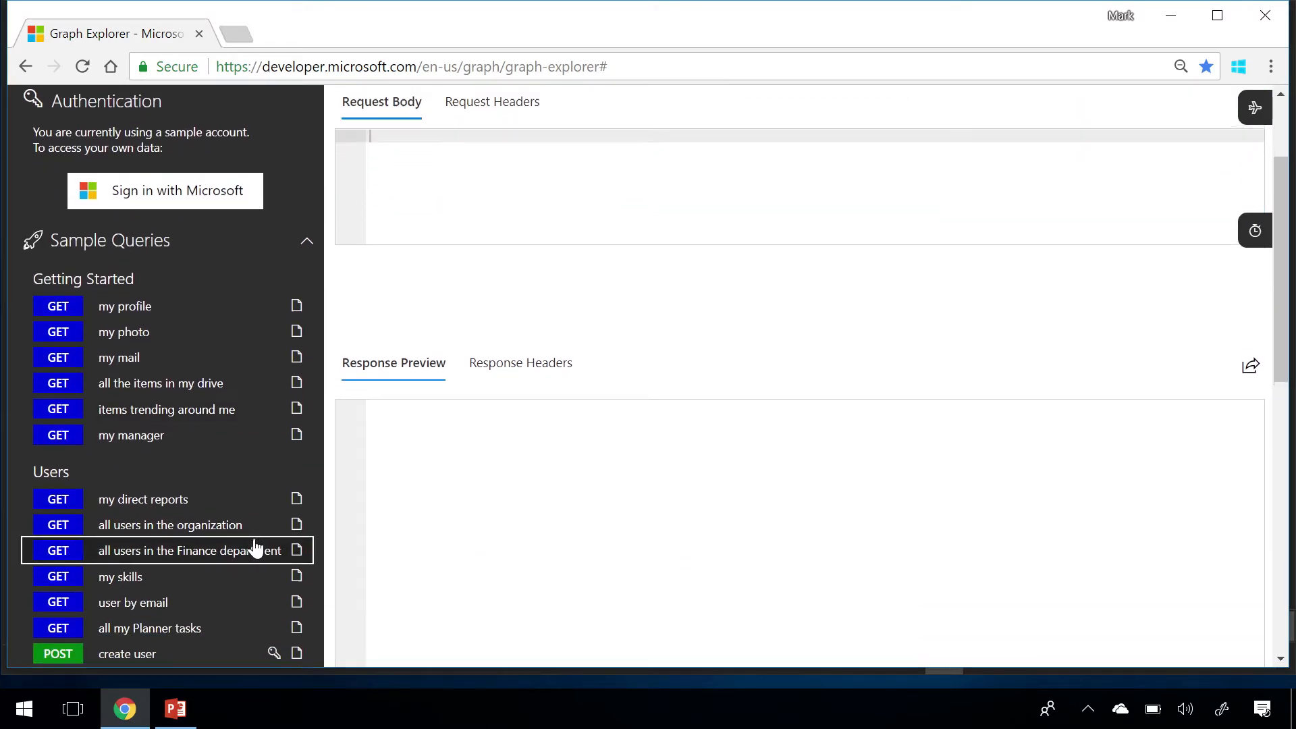
scroll(up, 3)
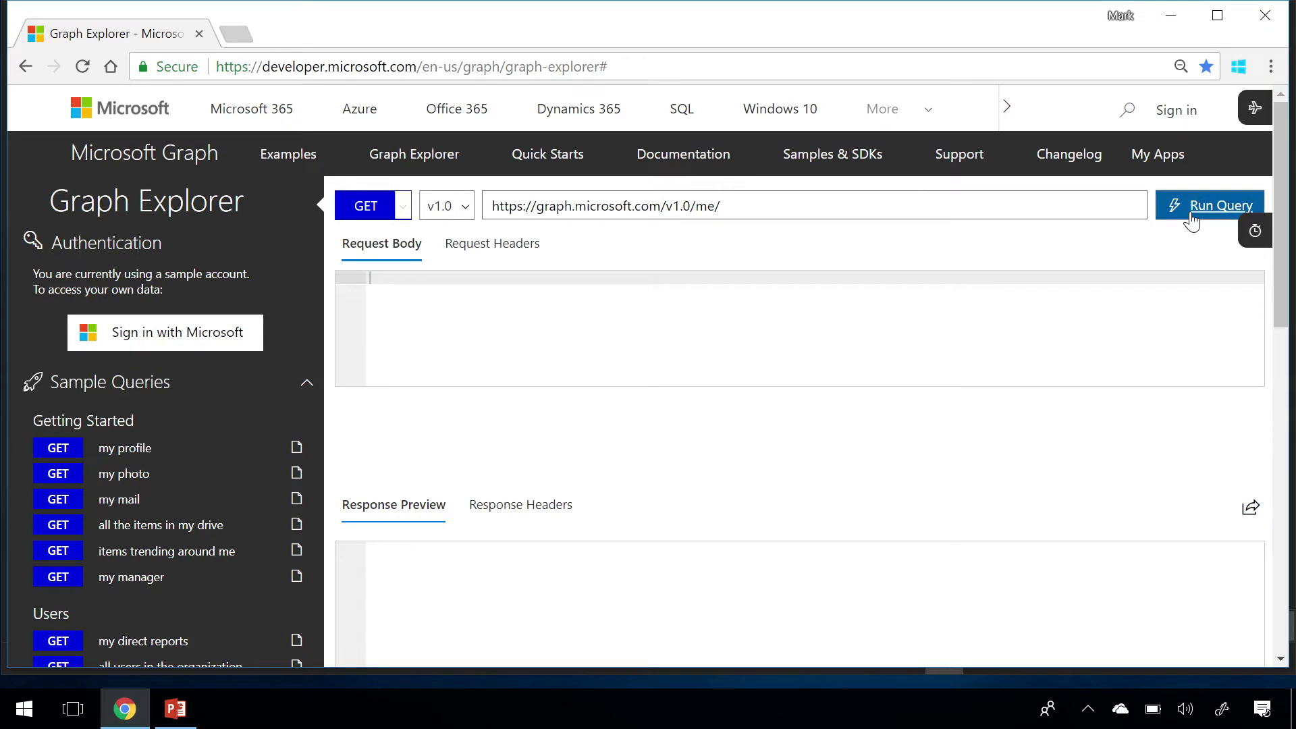
click(1208, 205)
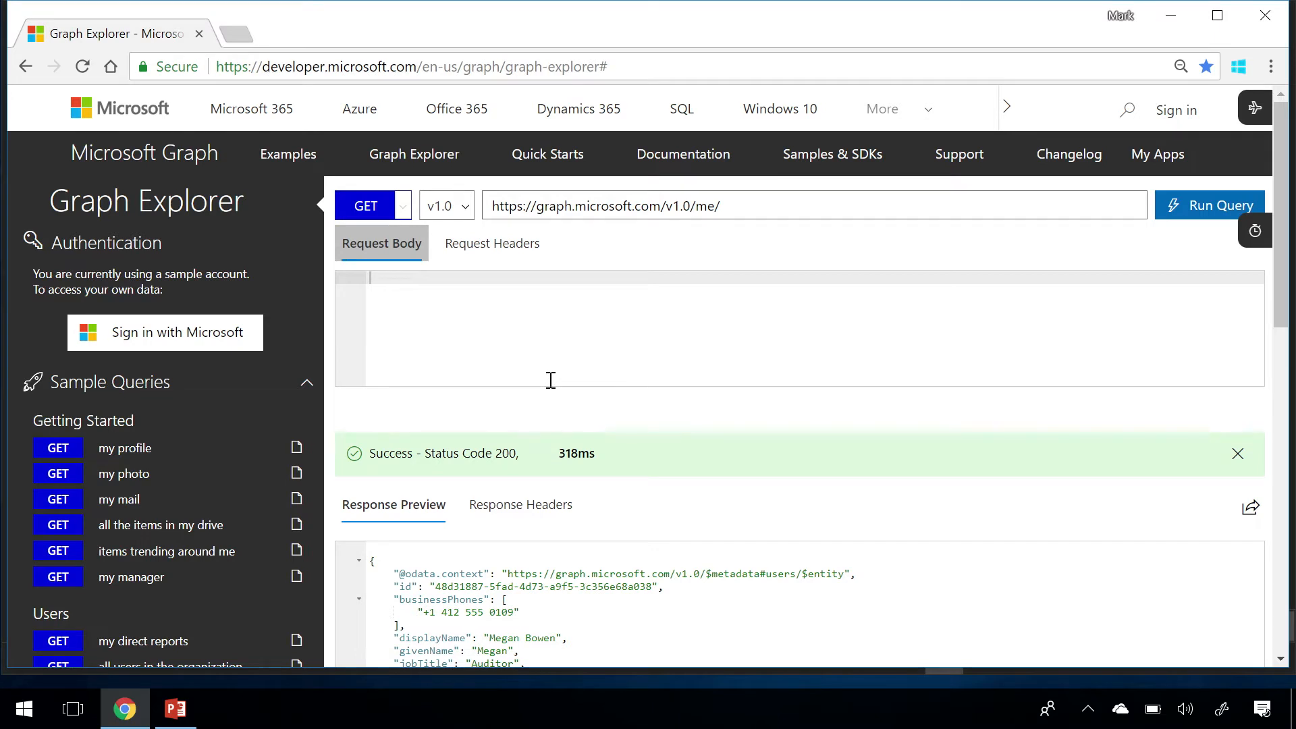
- Extend the URL to /v1.0/me/messages and run it to list the sample user's messages
click(723, 206)
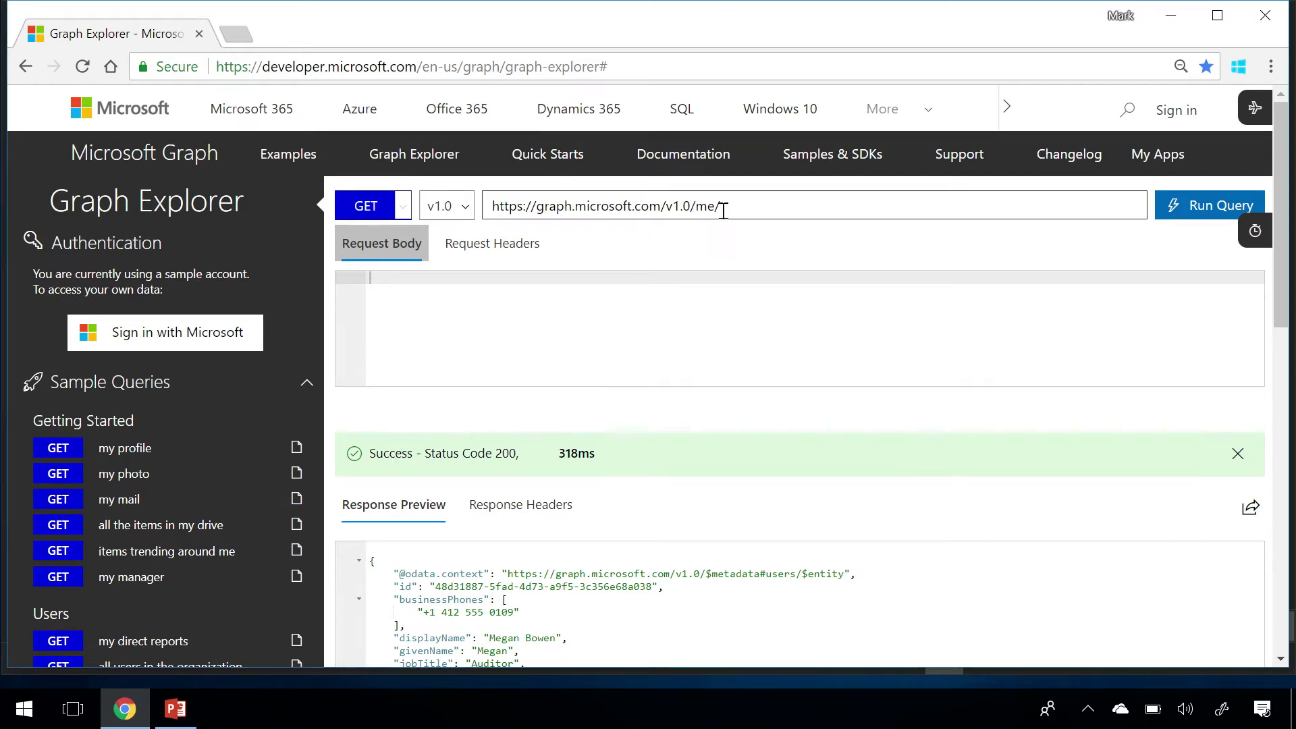
click(730, 206)
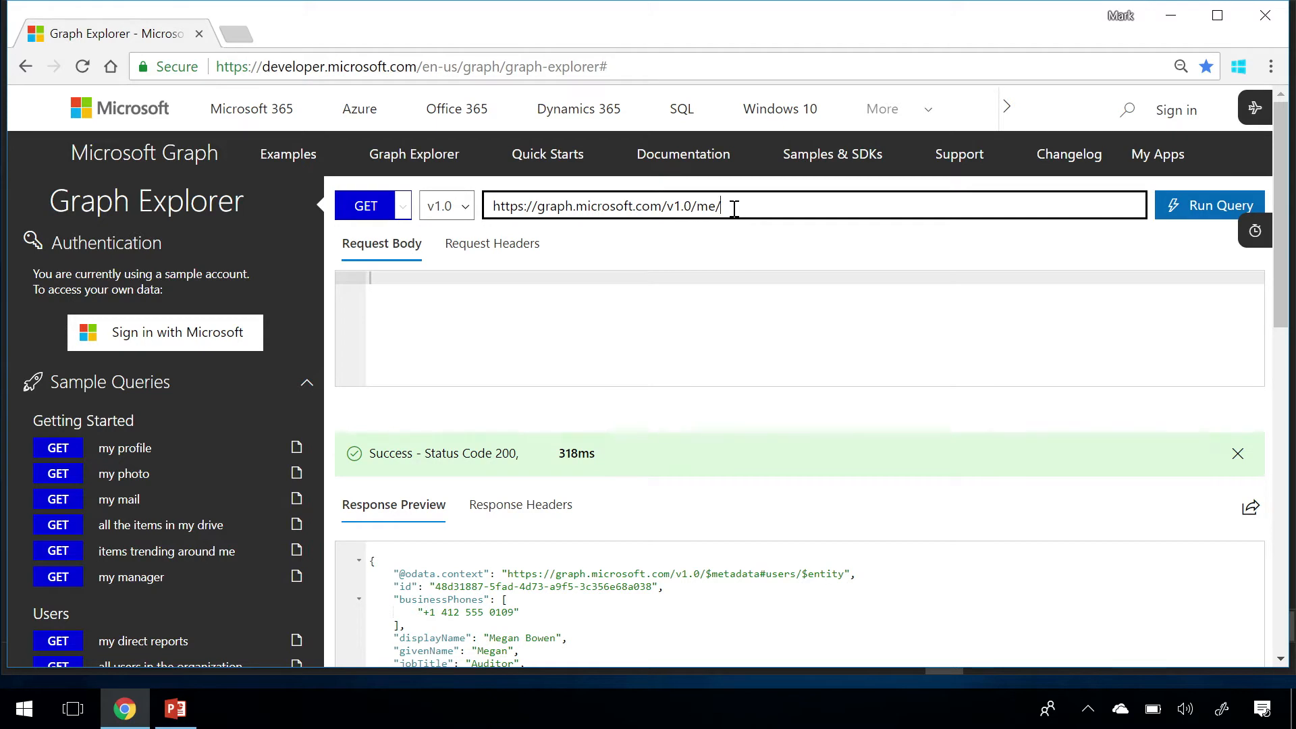
text(messages)
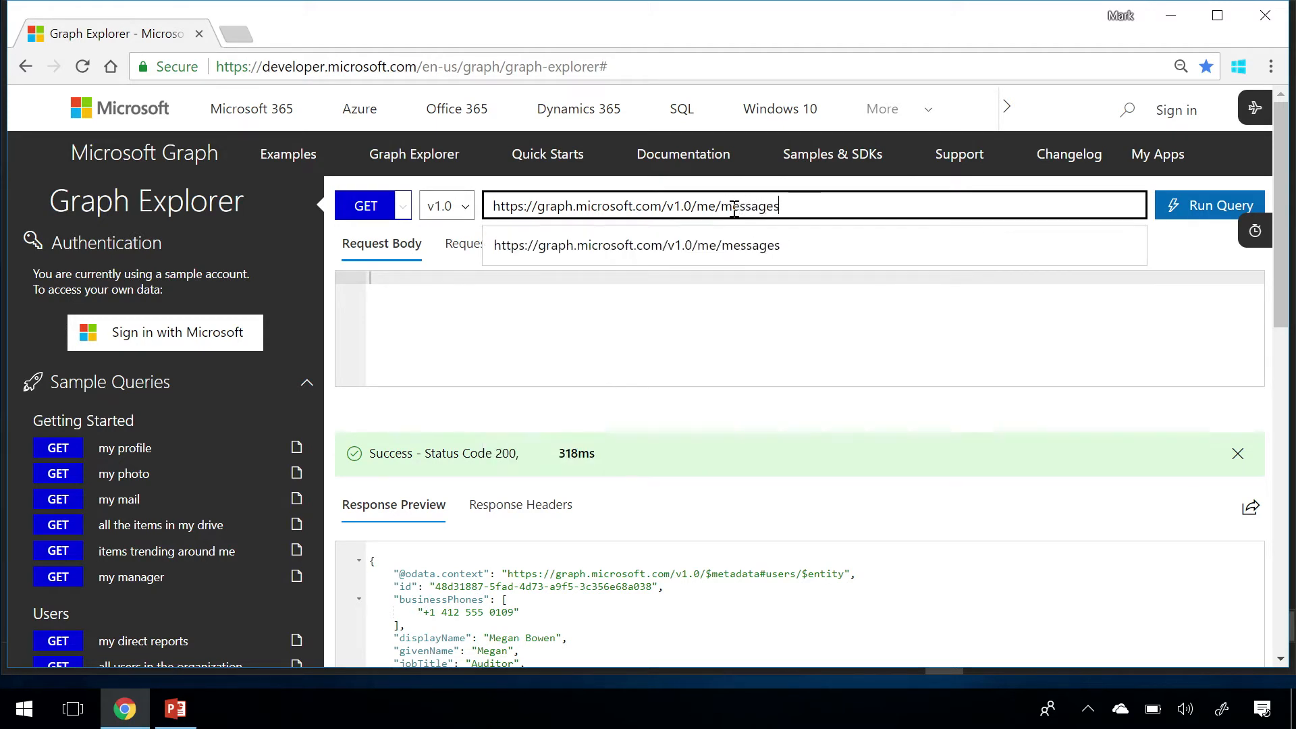
click(1218, 205)
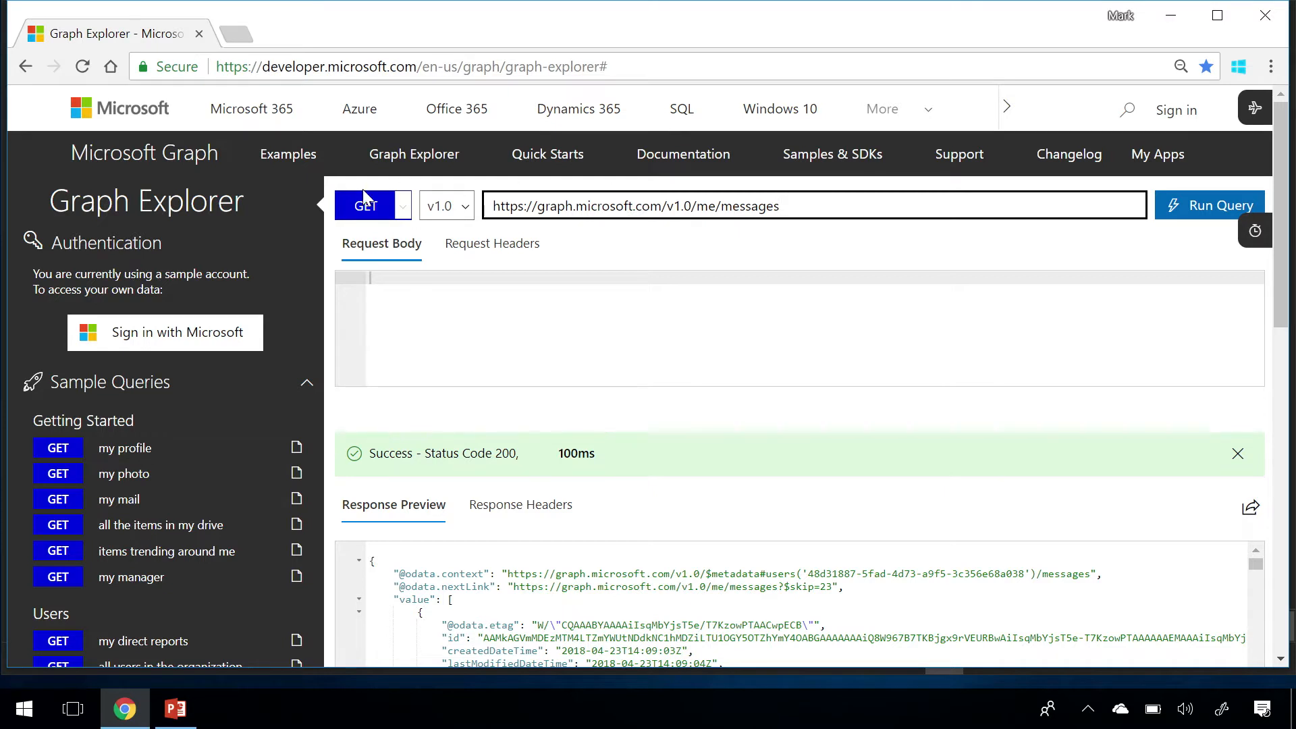
mouse_move(174, 370)
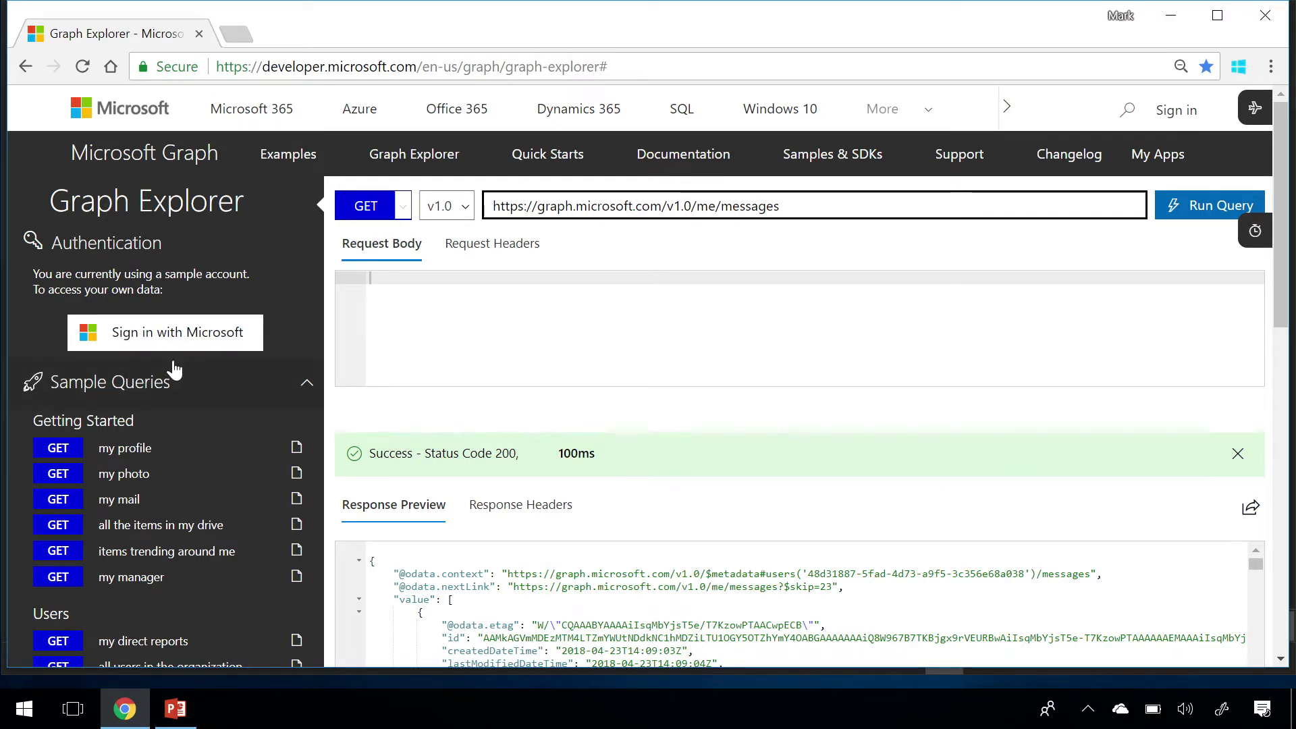
mouse_move(405, 205)
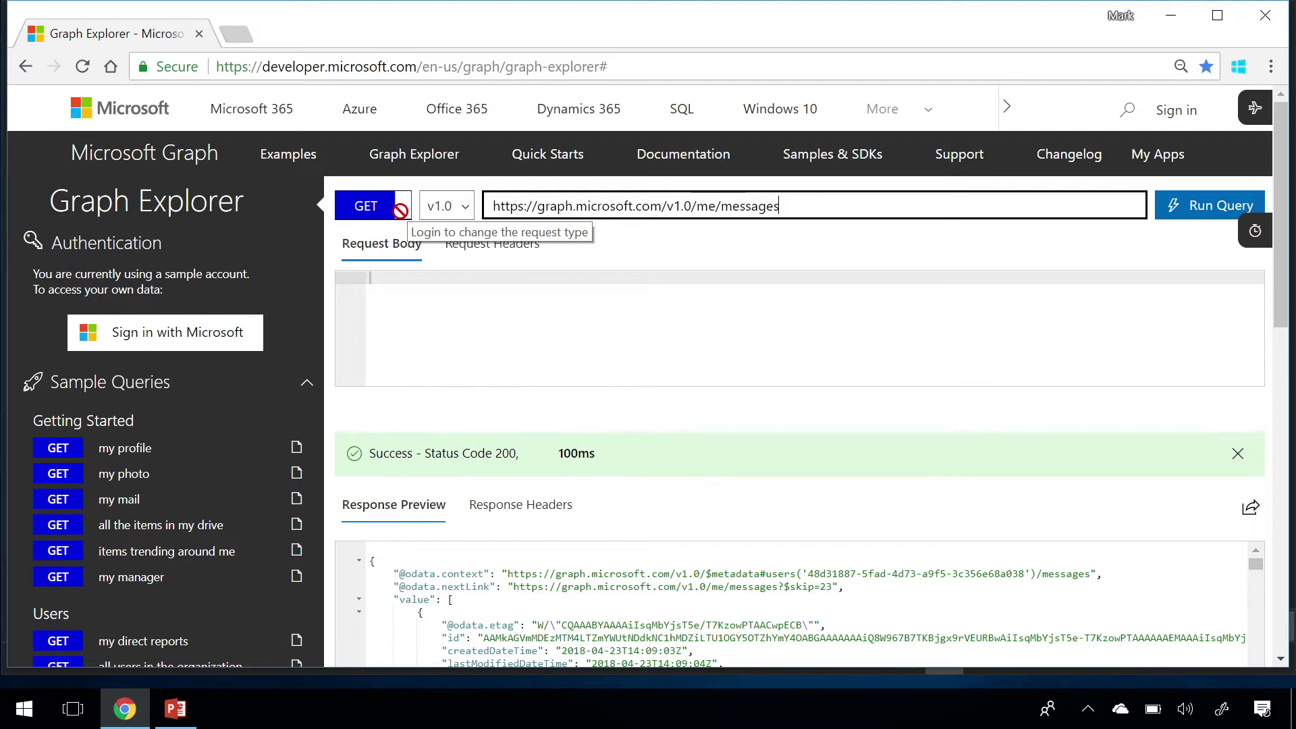
mouse_move(180, 378)
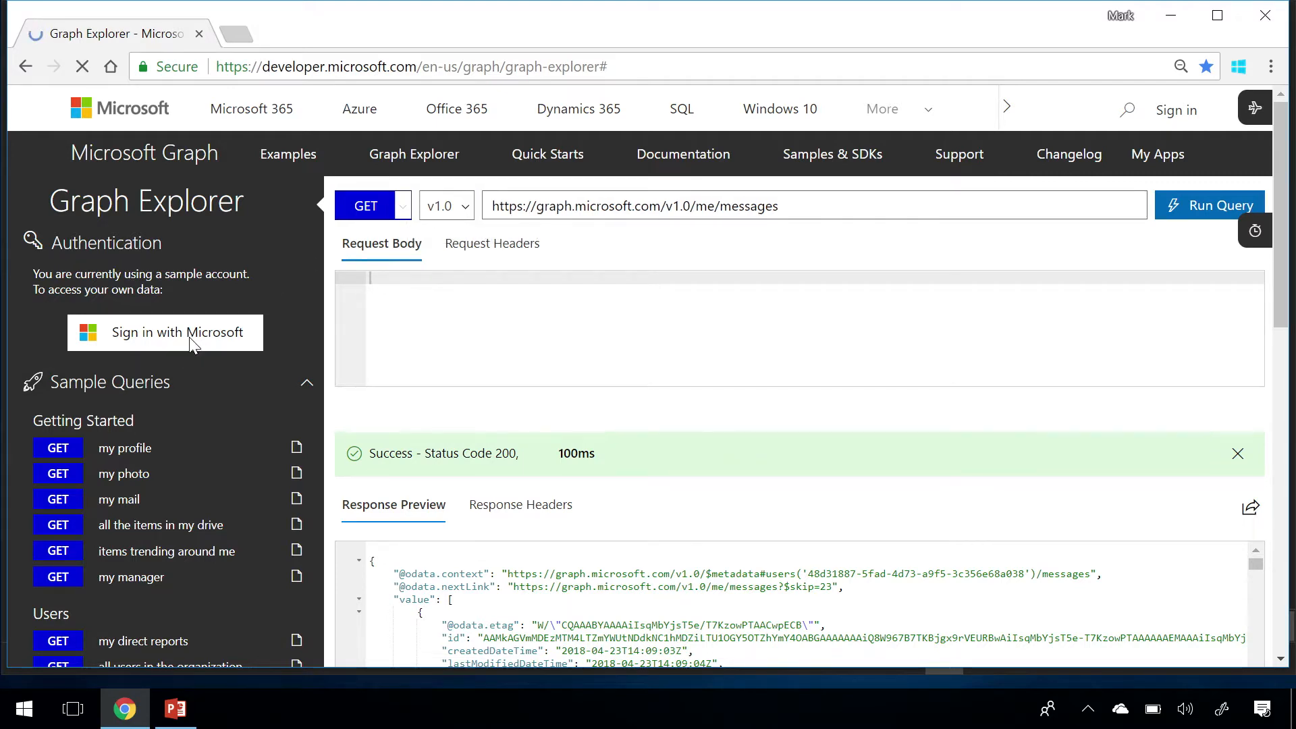
- Sign in with Microsoft using the MOD Administrator account, replacing the sample account
click(165, 332)
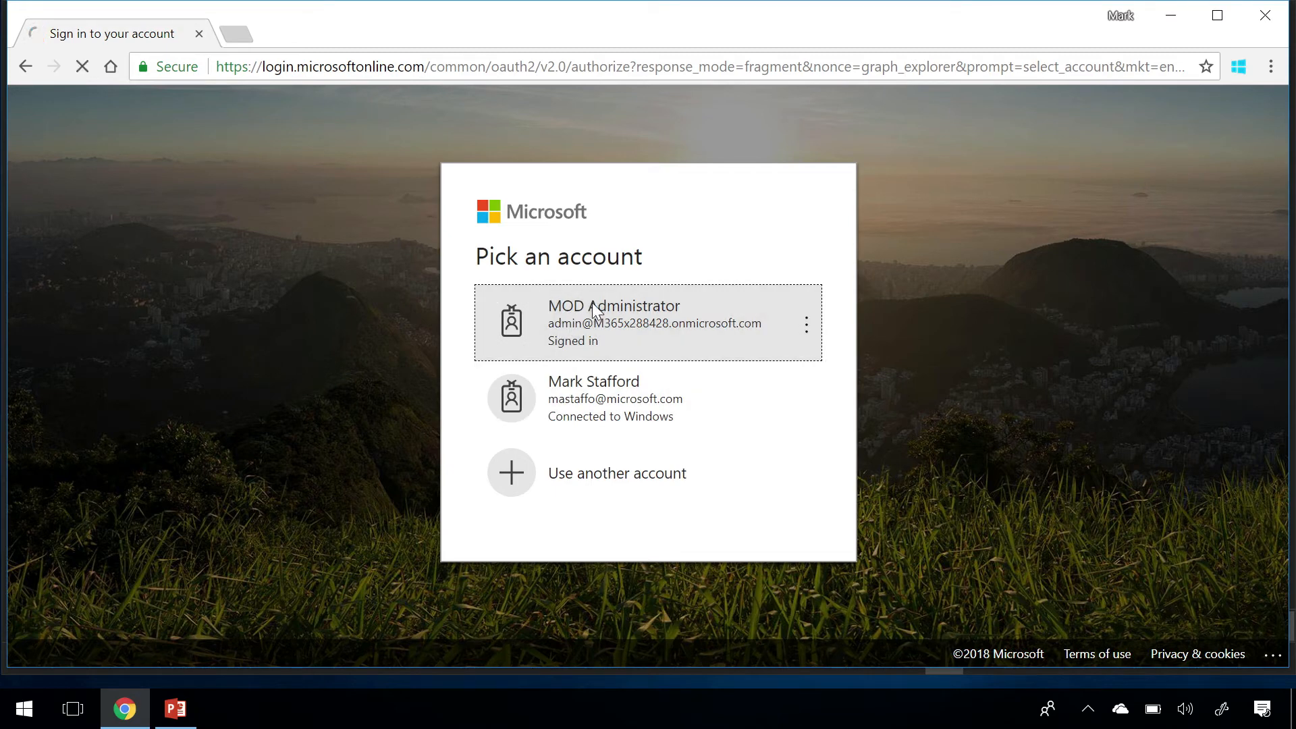
click(647, 323)
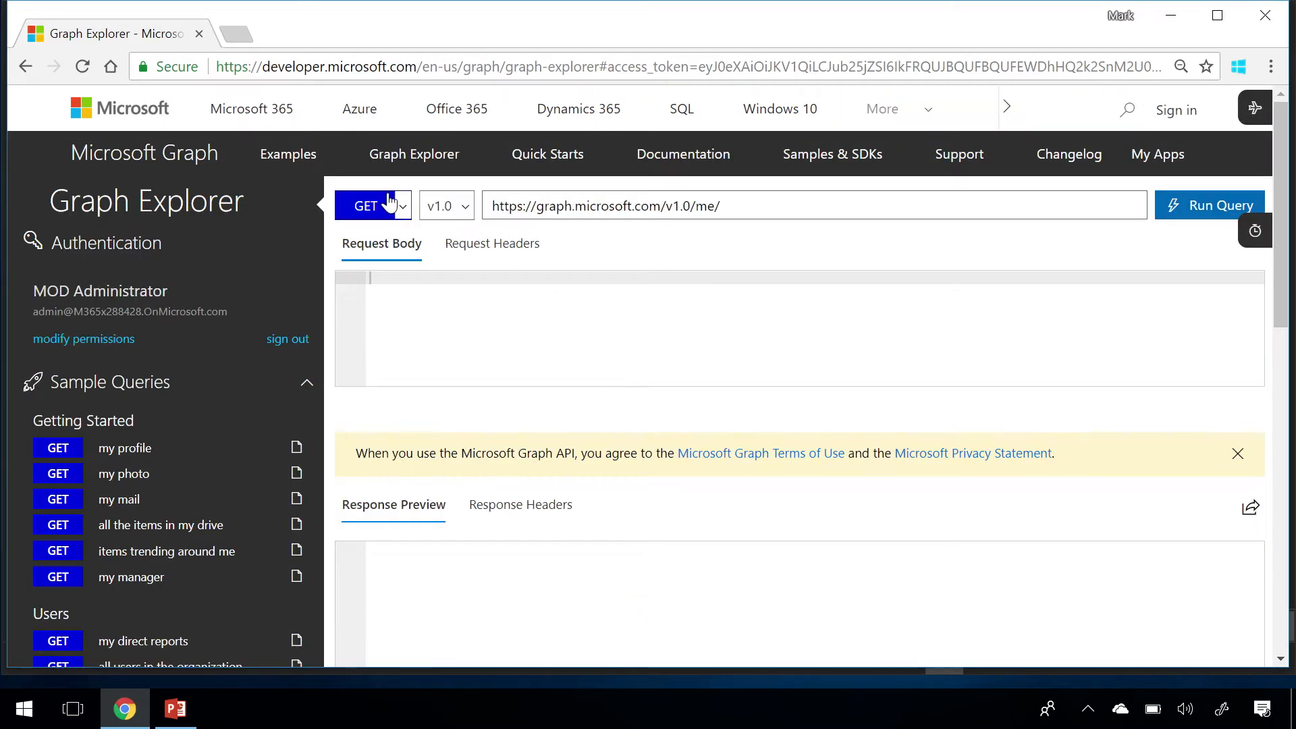
click(372, 205)
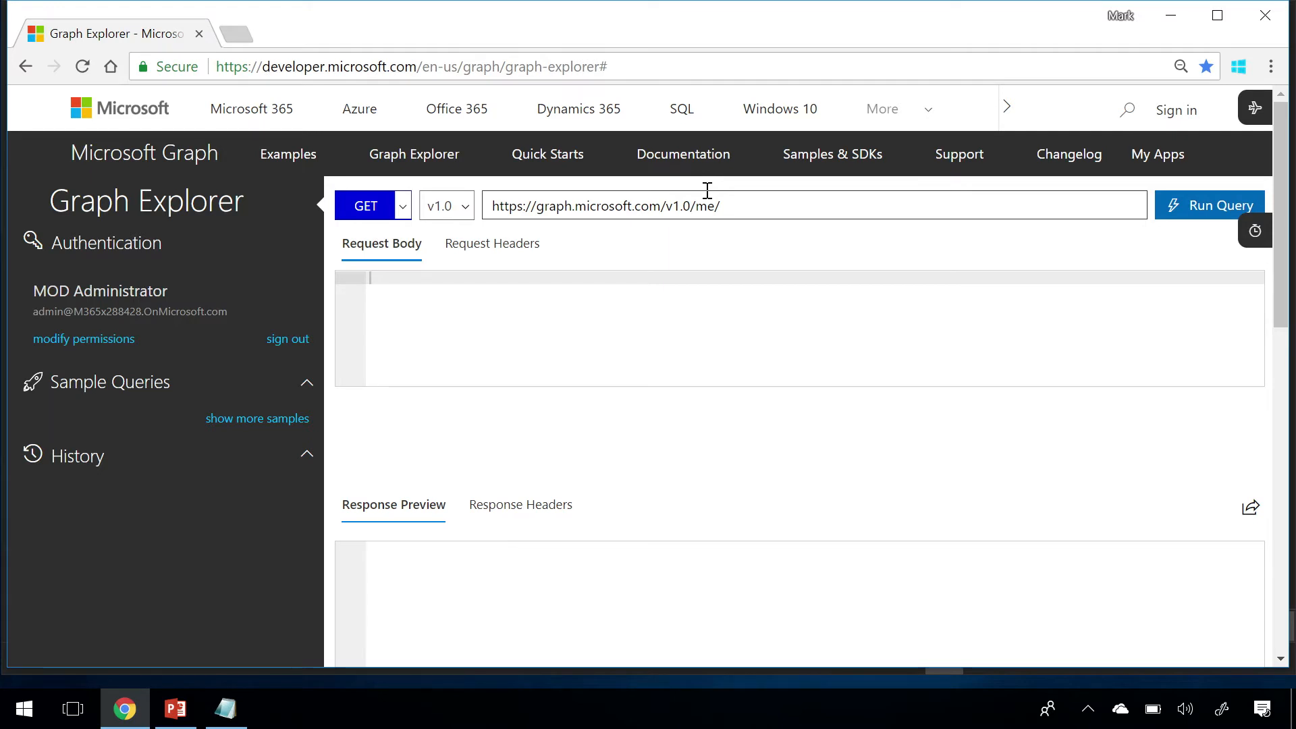
mouse_move(890, 206)
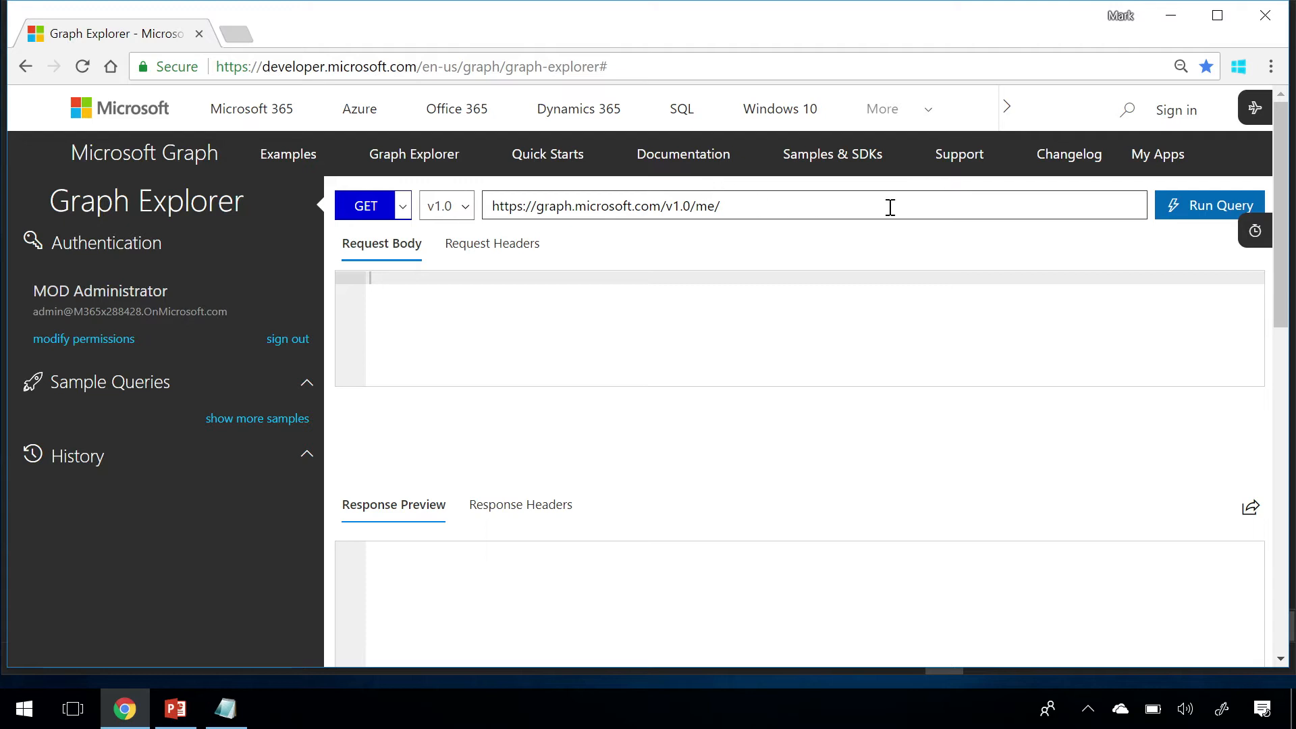
- Run GET /users, then select Conf Room Adams' id in the response for a per-user request
key(Backspace)
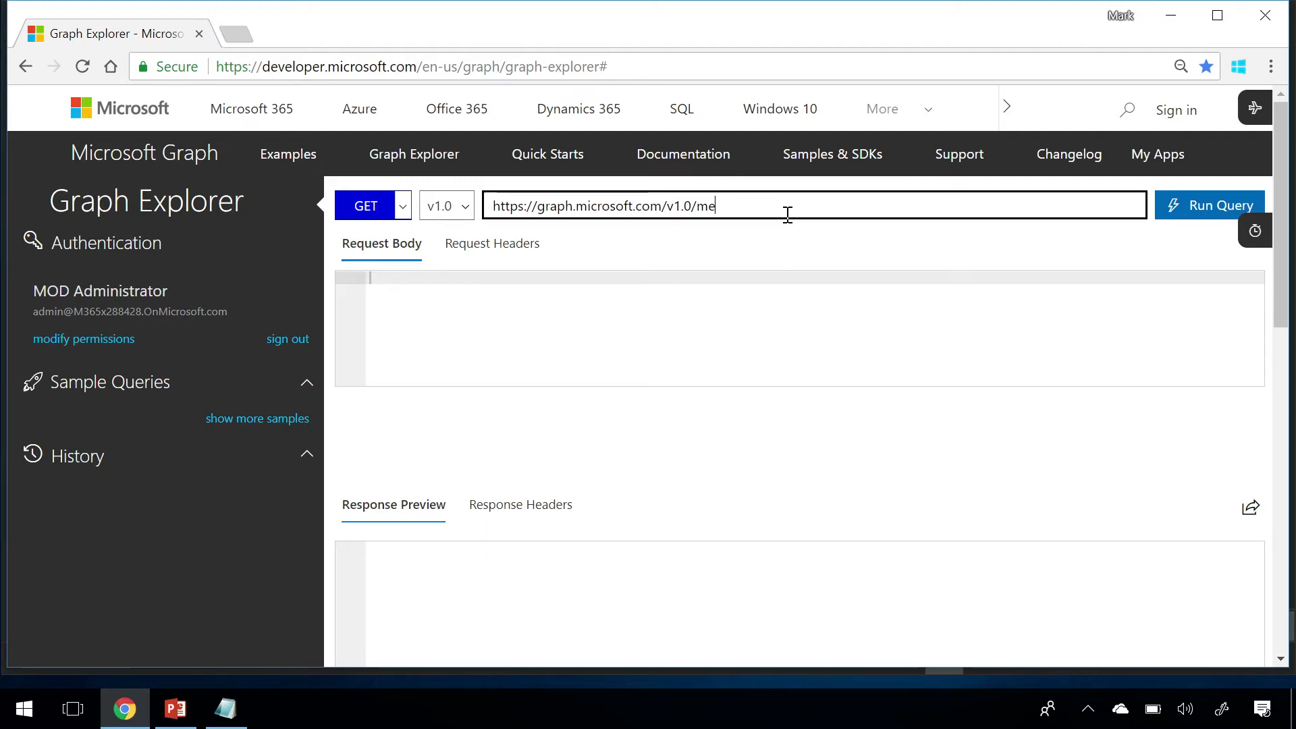
click(1208, 206)
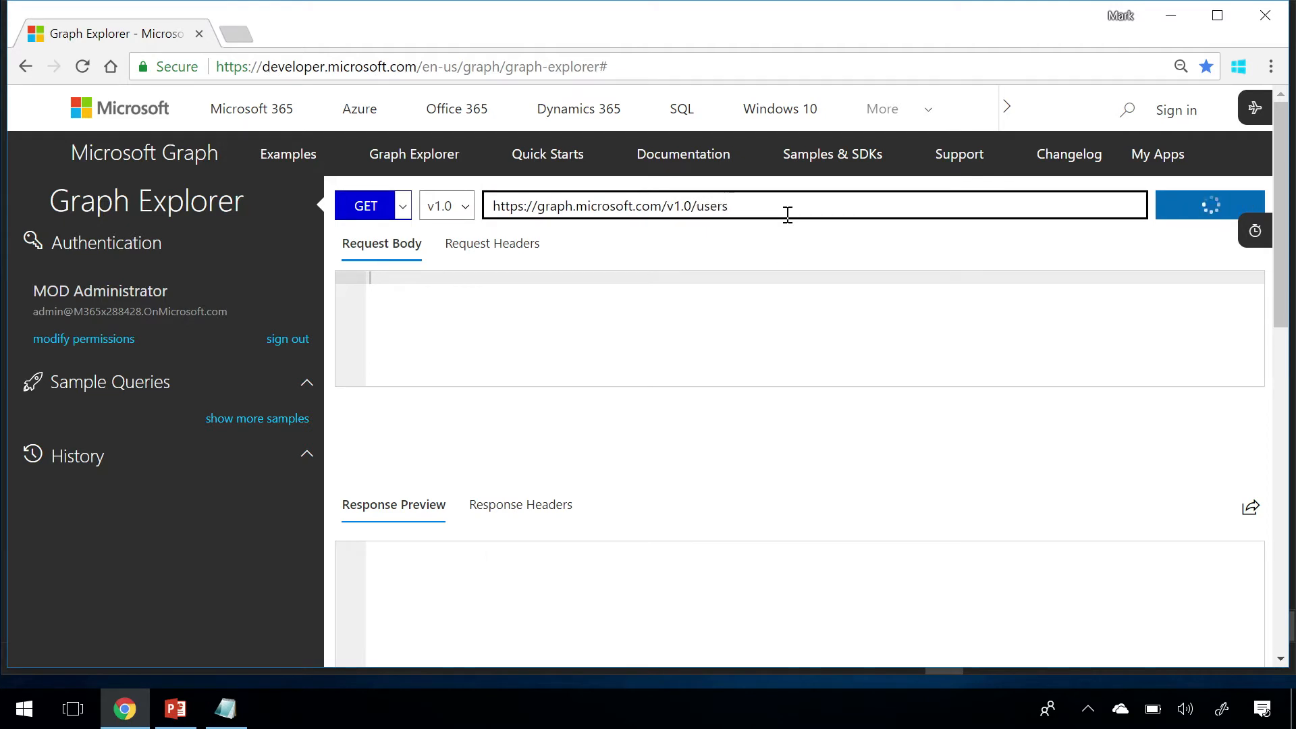
click(1209, 205)
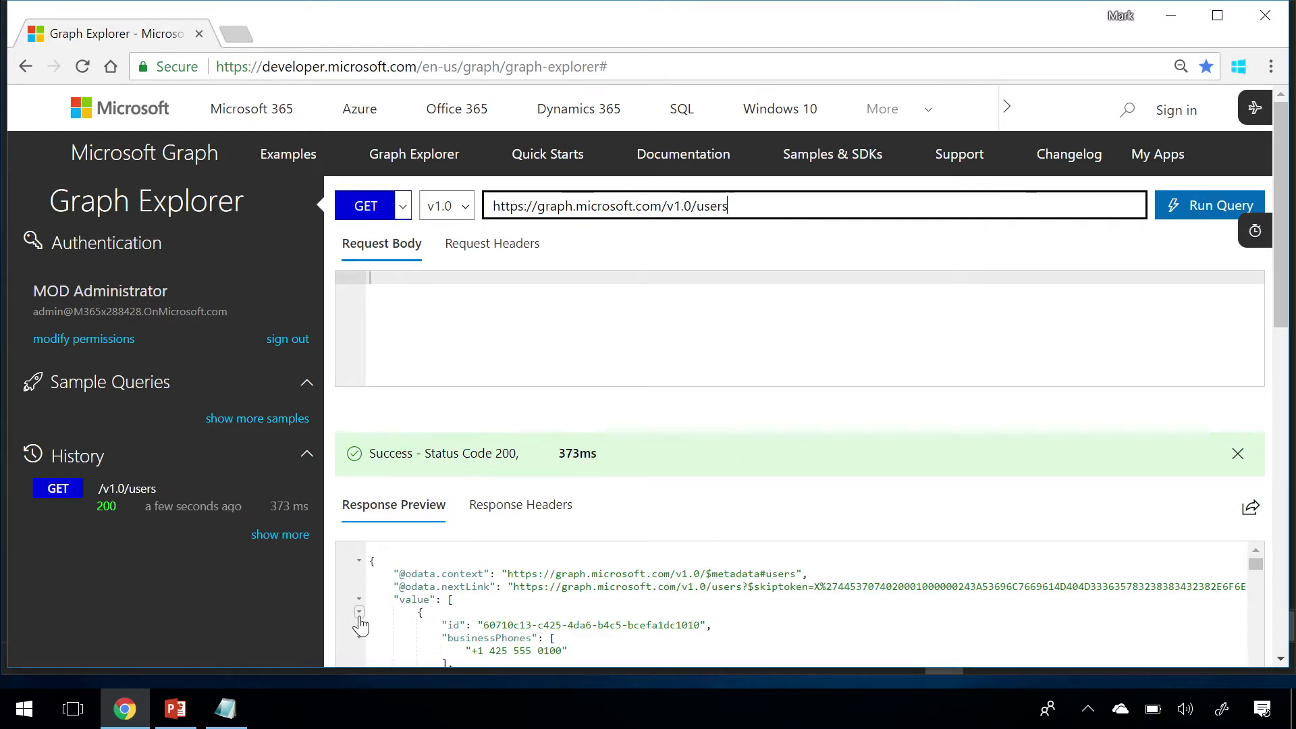
click(358, 611)
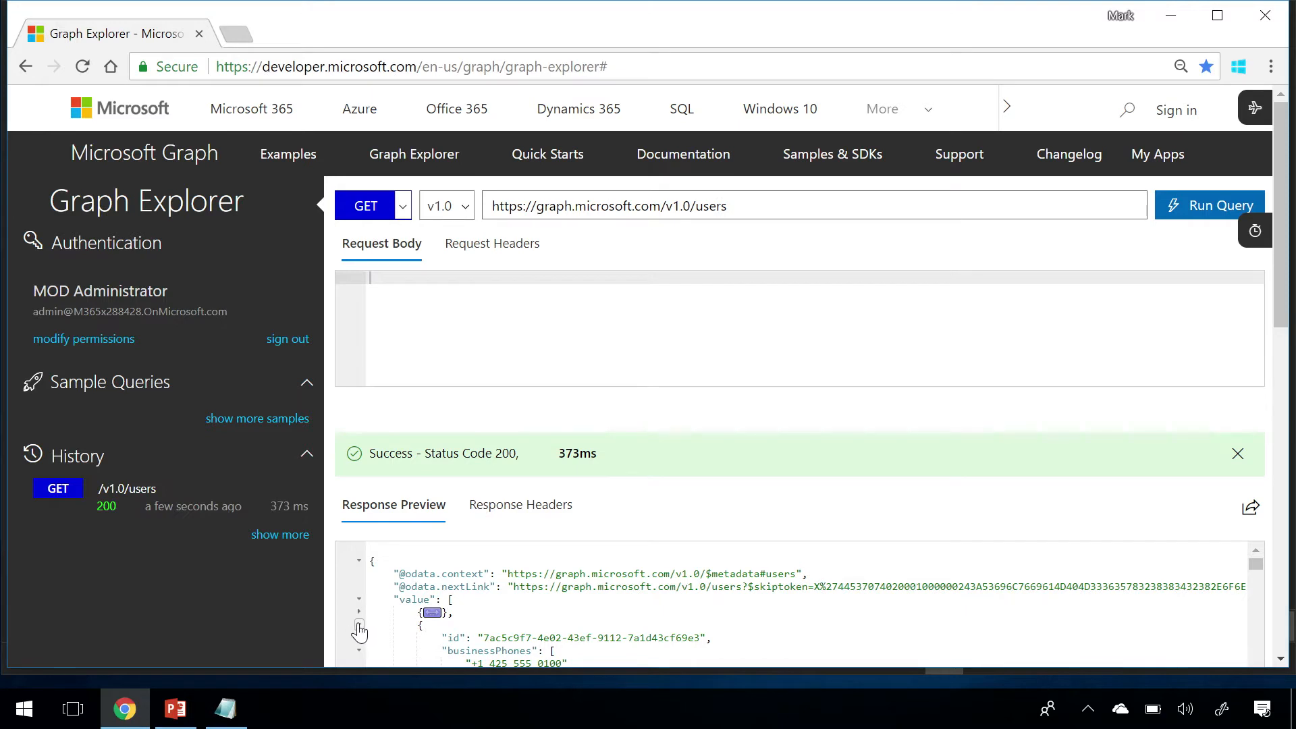
click(358, 611)
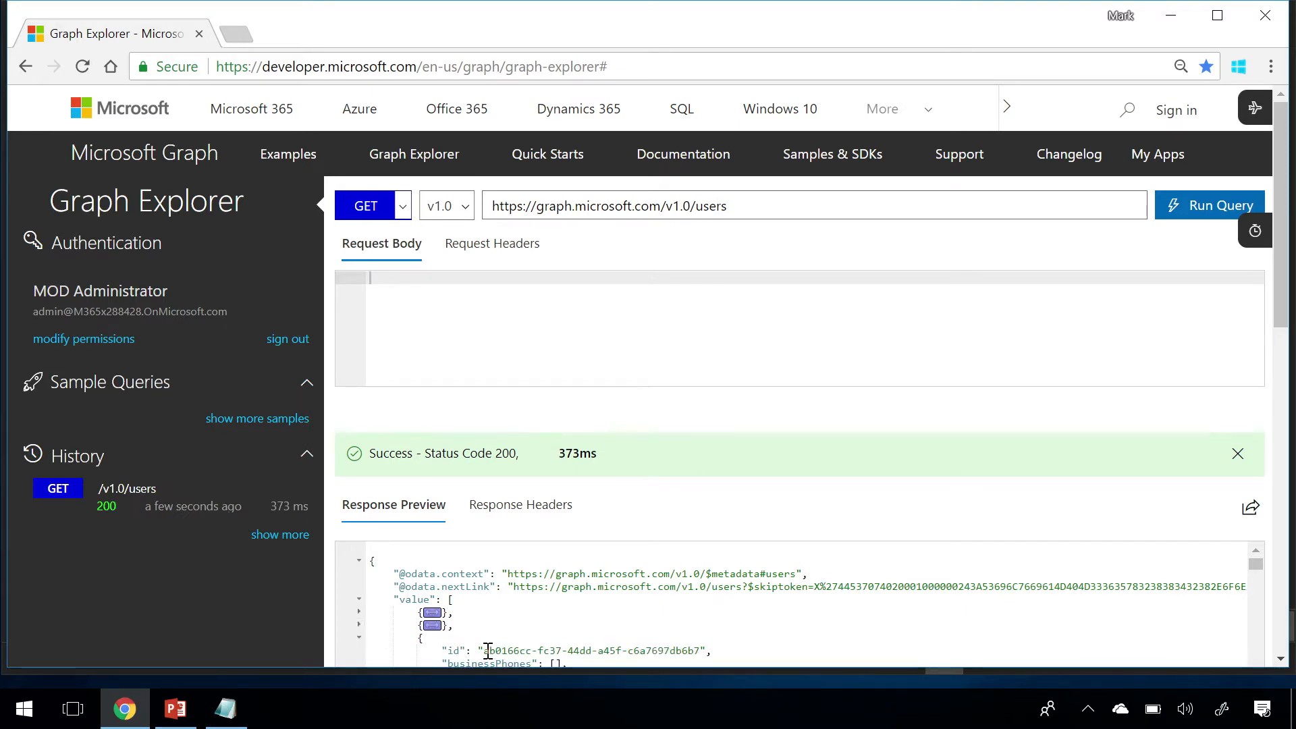
double_click(496, 650)
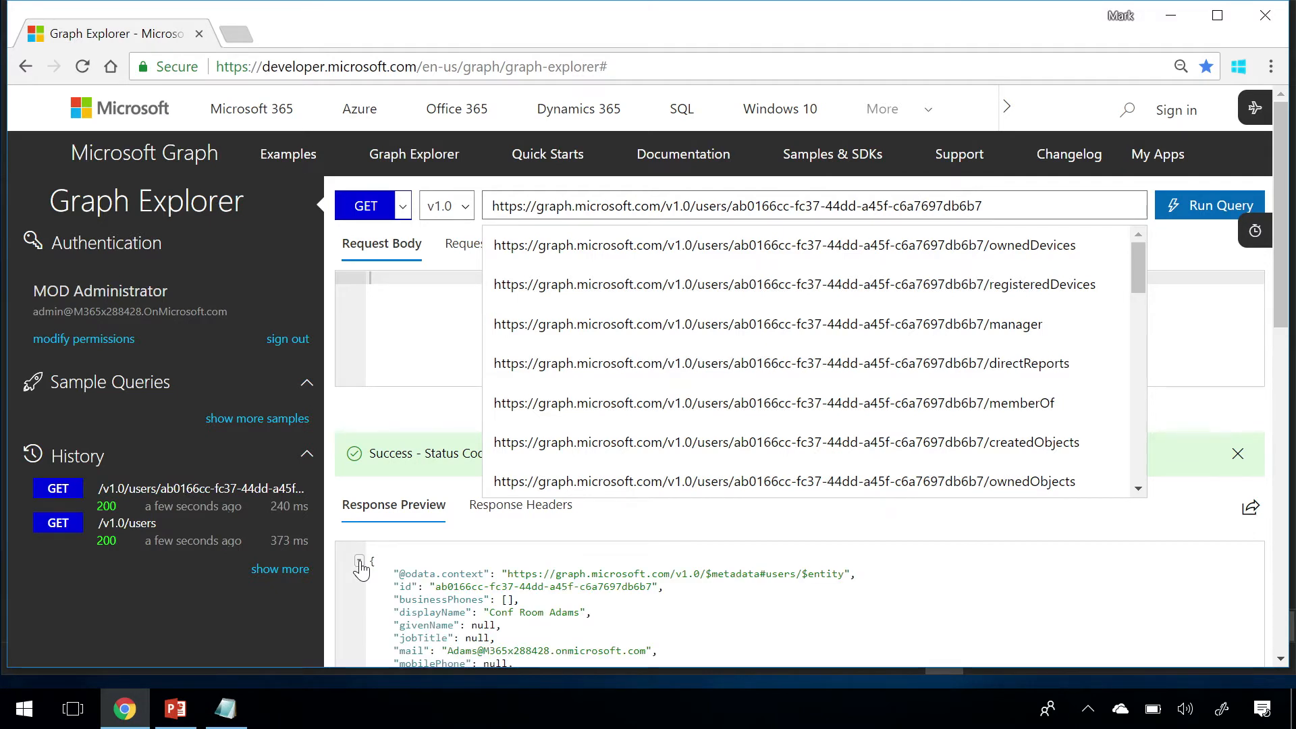
mouse_move(351, 190)
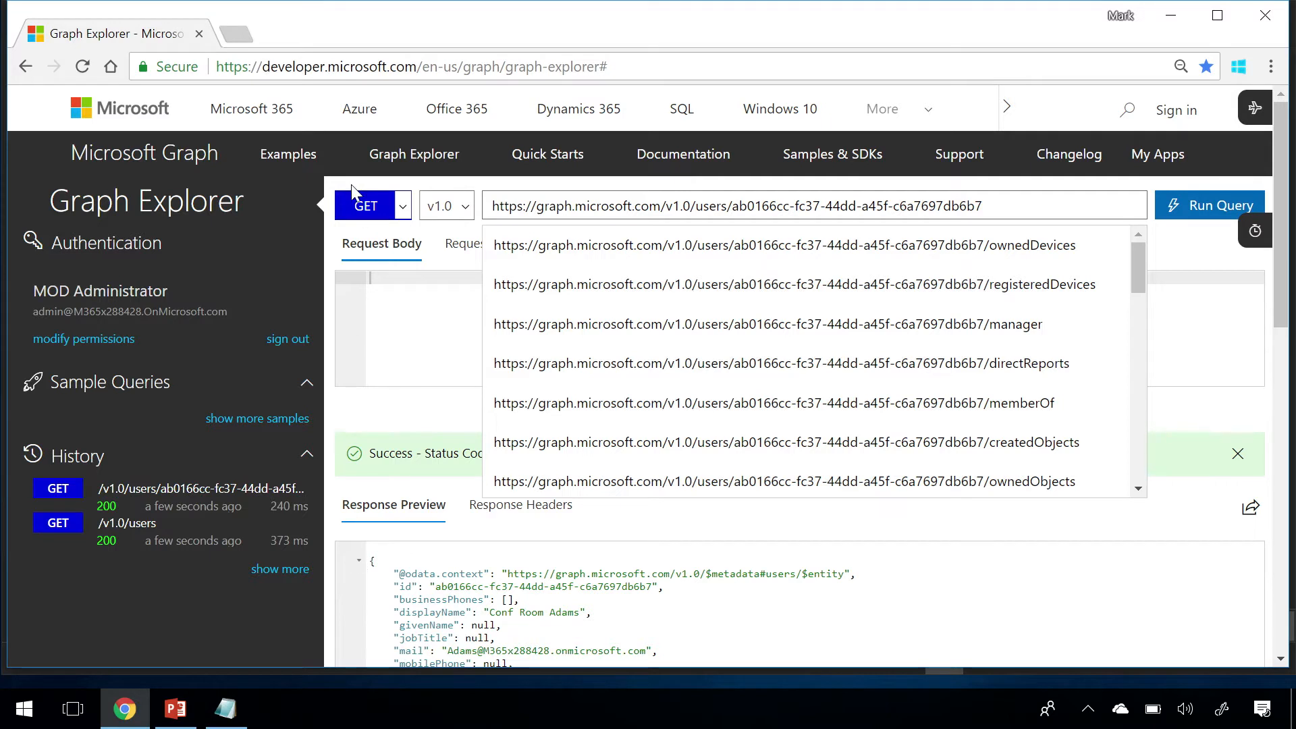
- Change the request method from GET to POST for the Conf Room Adams user URL
click(403, 205)
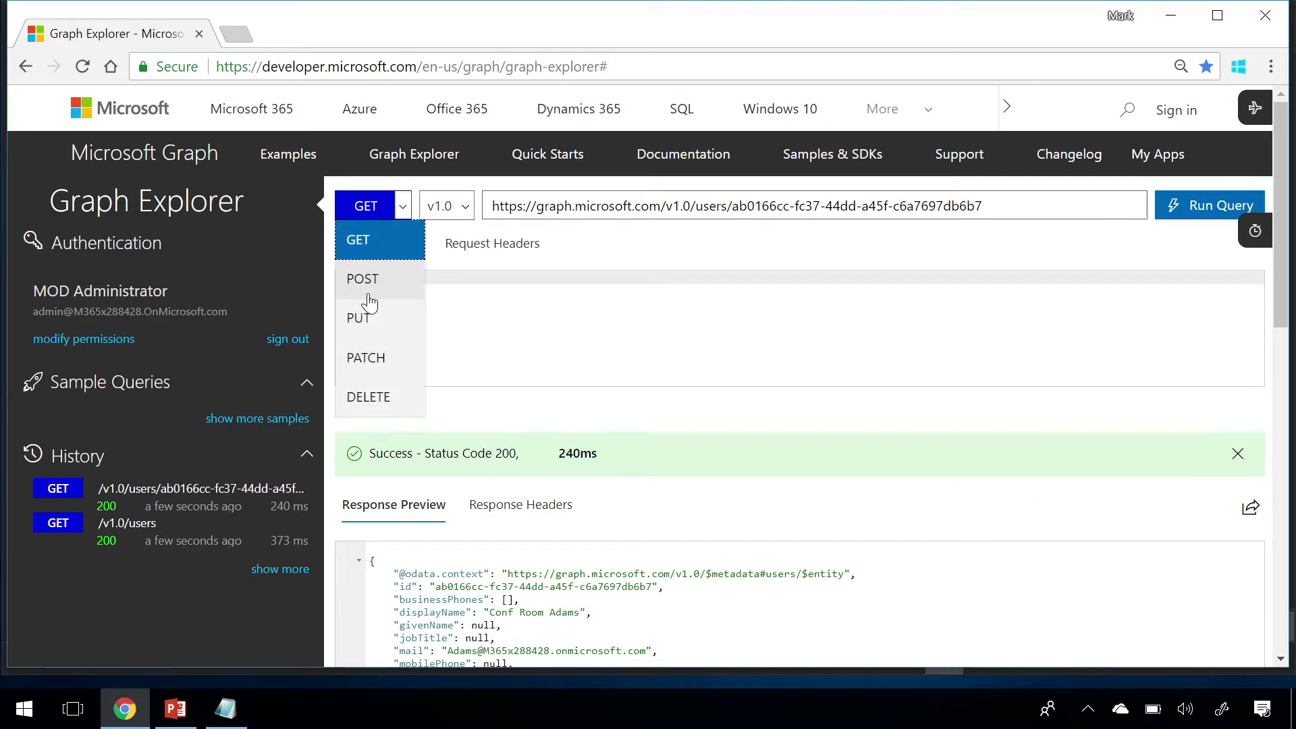
click(361, 278)
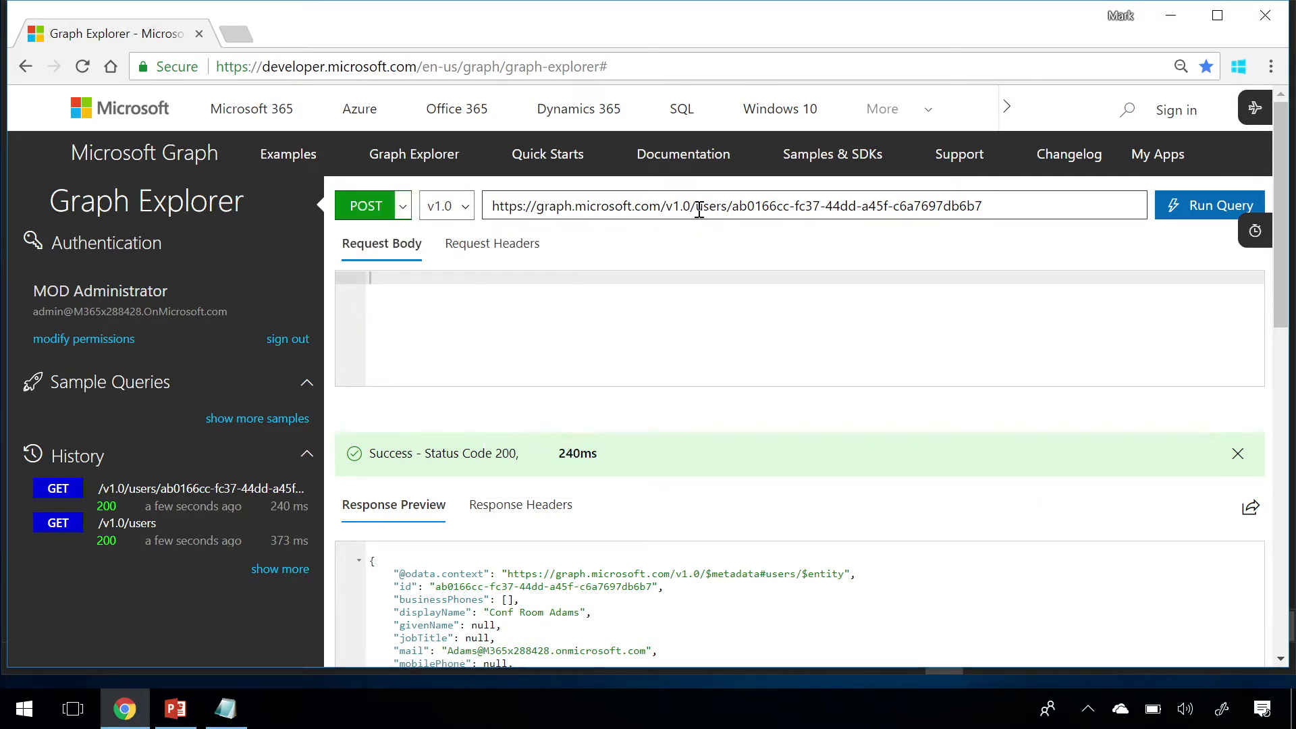
- POST to /v1.0/me/messages with body {"subject": "test"}, creating a message with status 201
text(https://graph.microsoft.com/v1.0/me/)
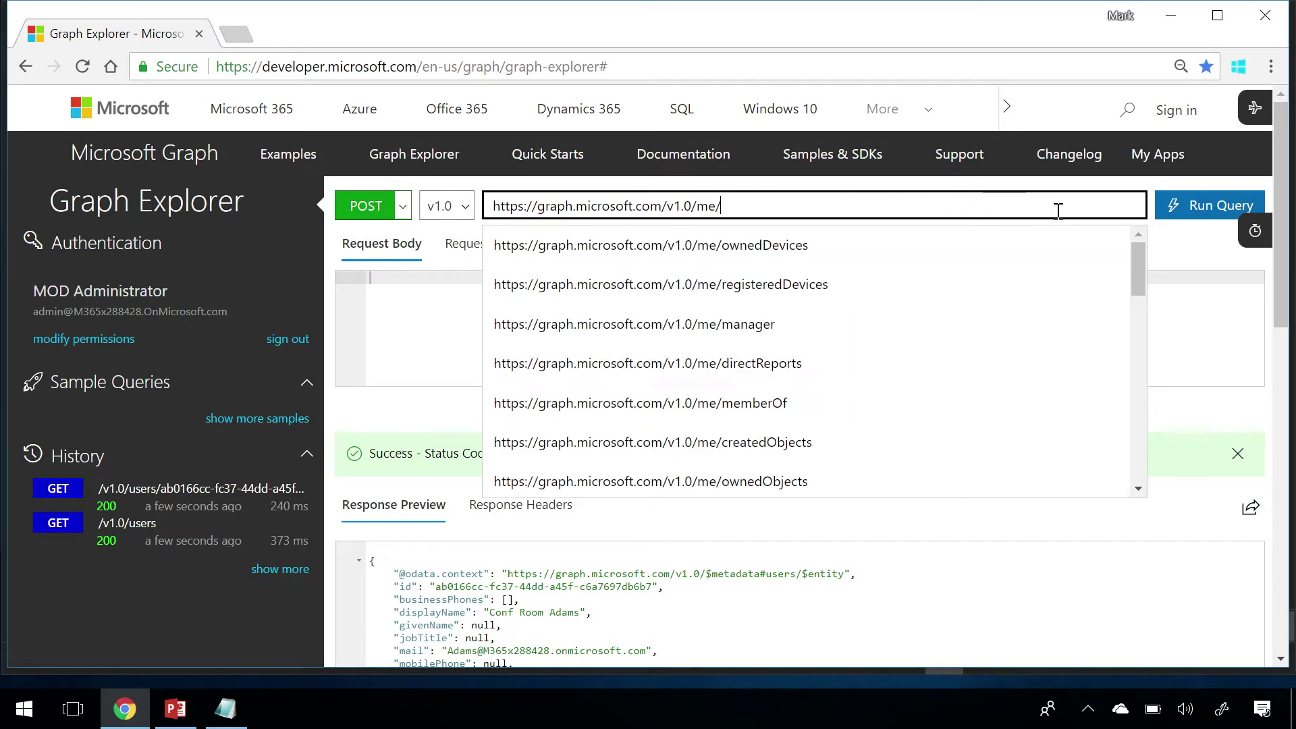
text(messages)
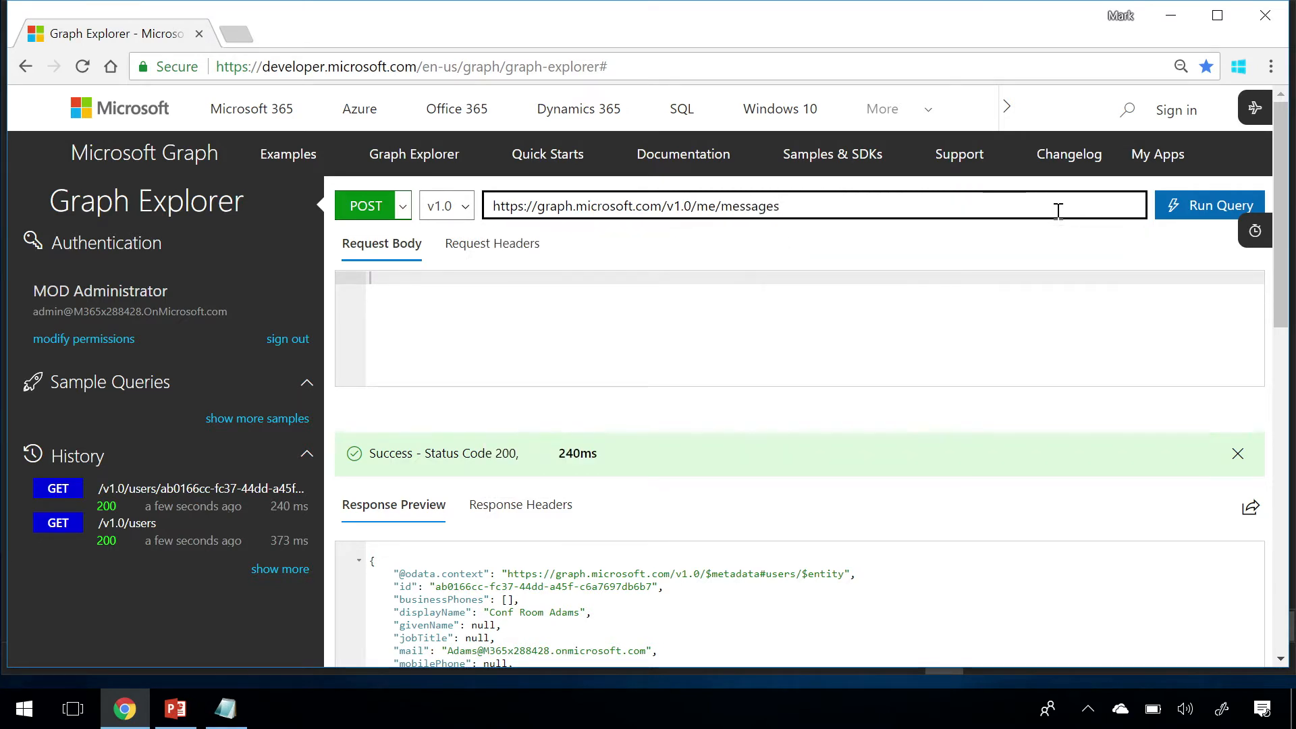
mouse_move(798, 349)
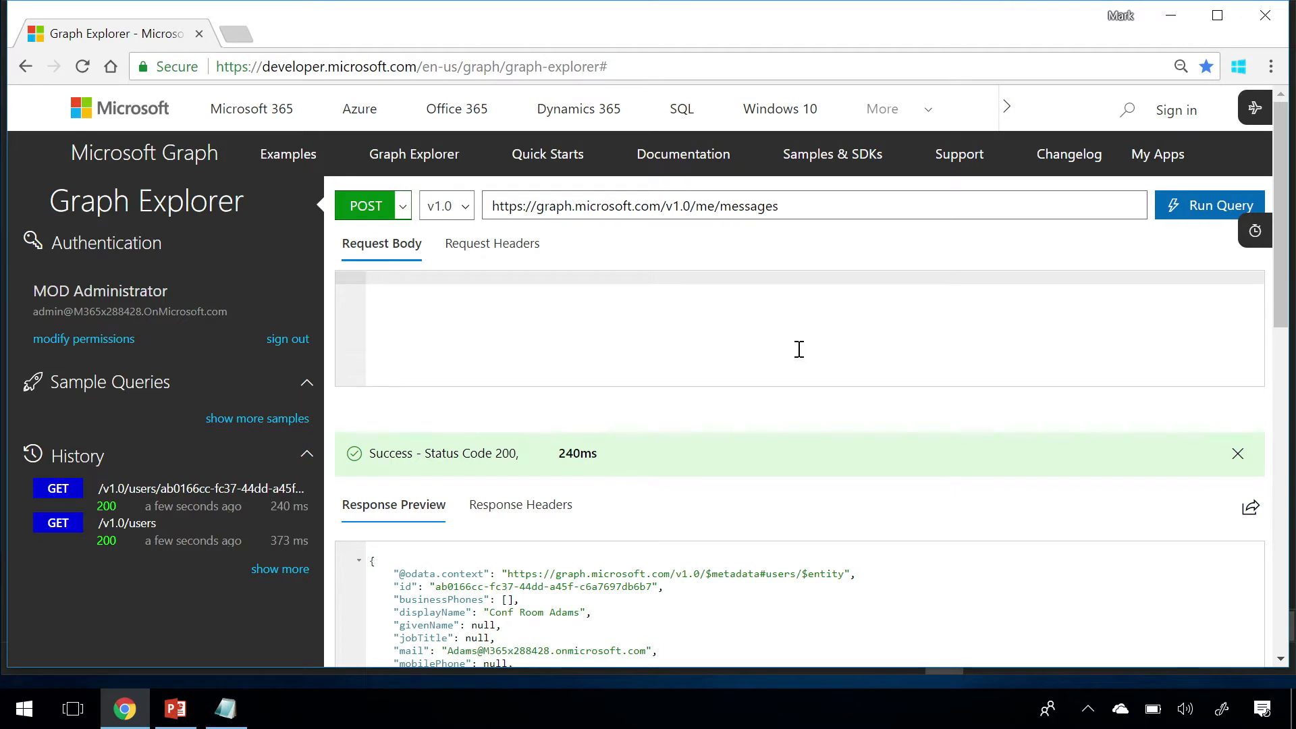
text({")
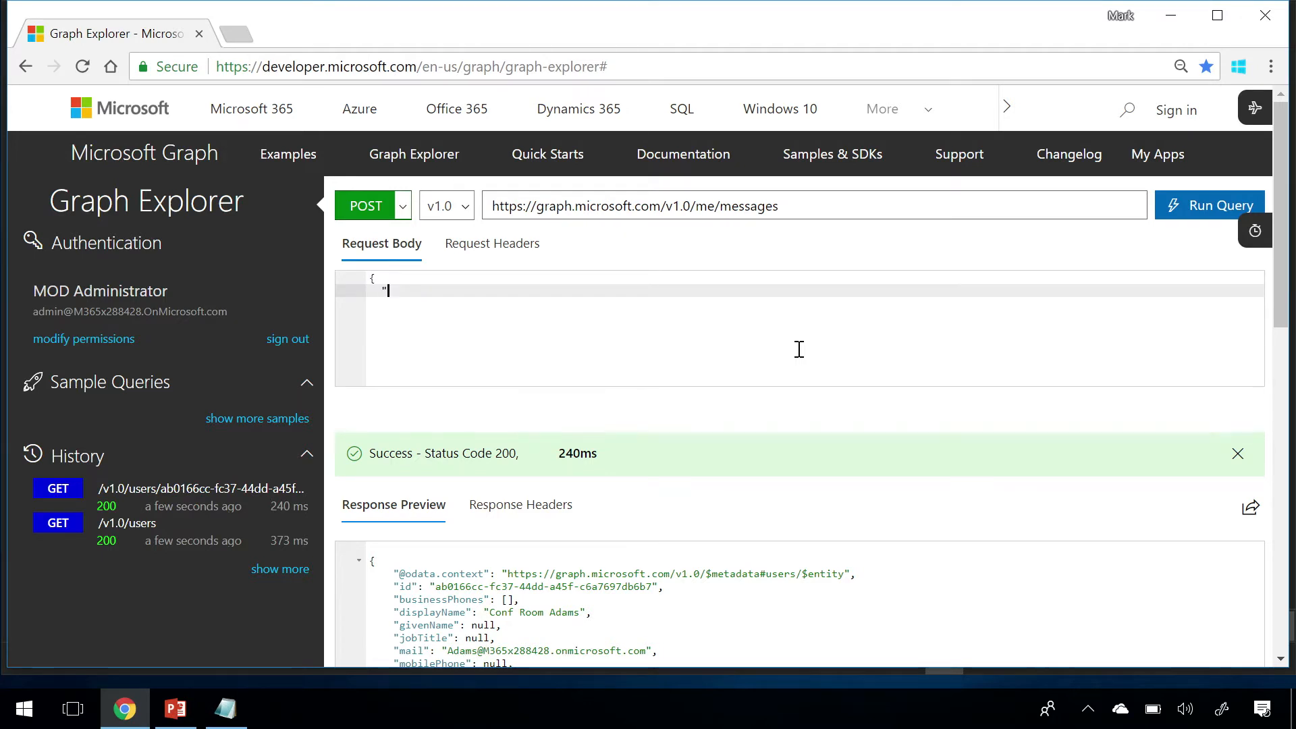
text(subject)
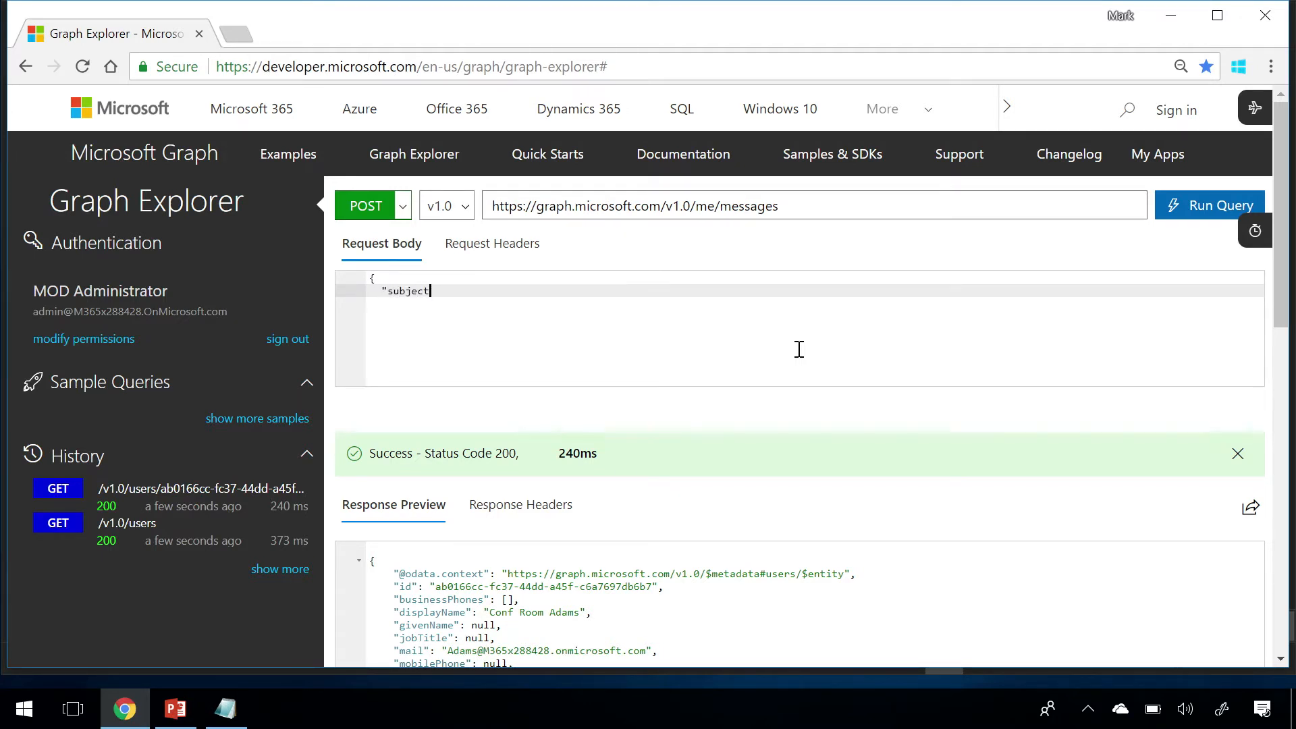
text(": "text)
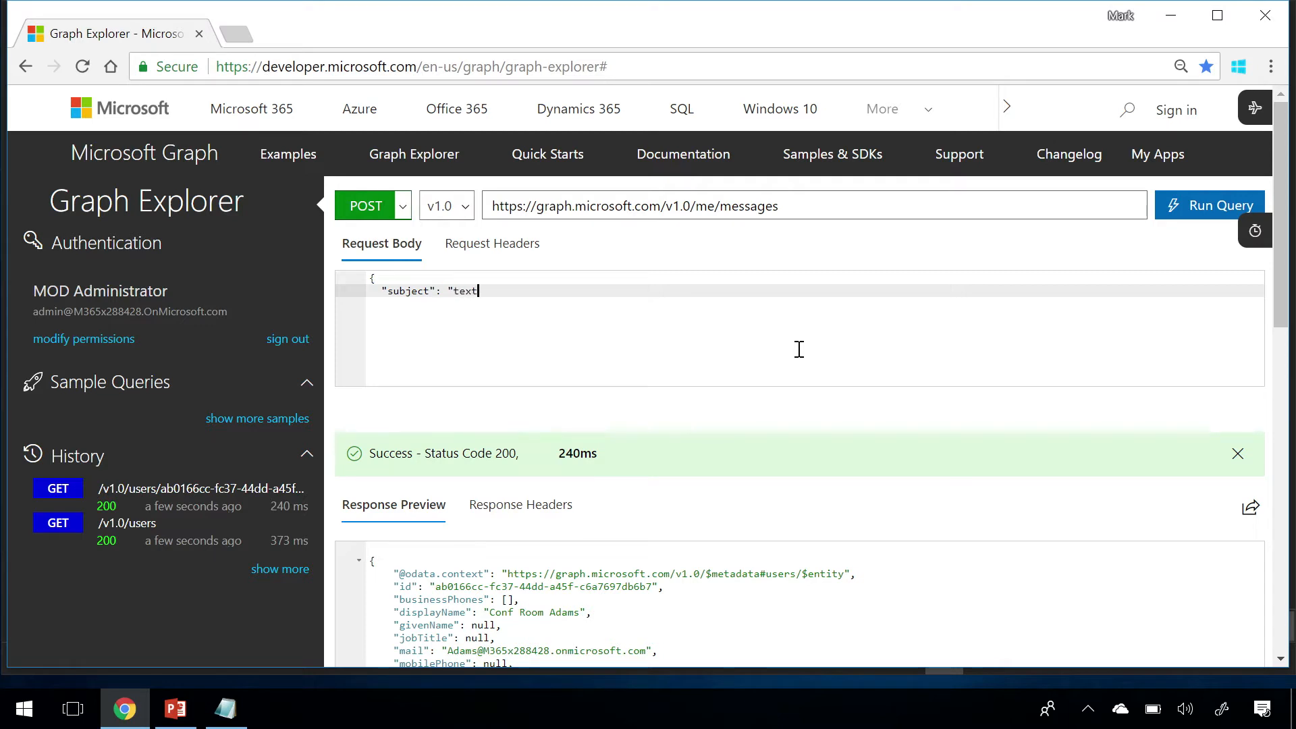
text(test)
text(})
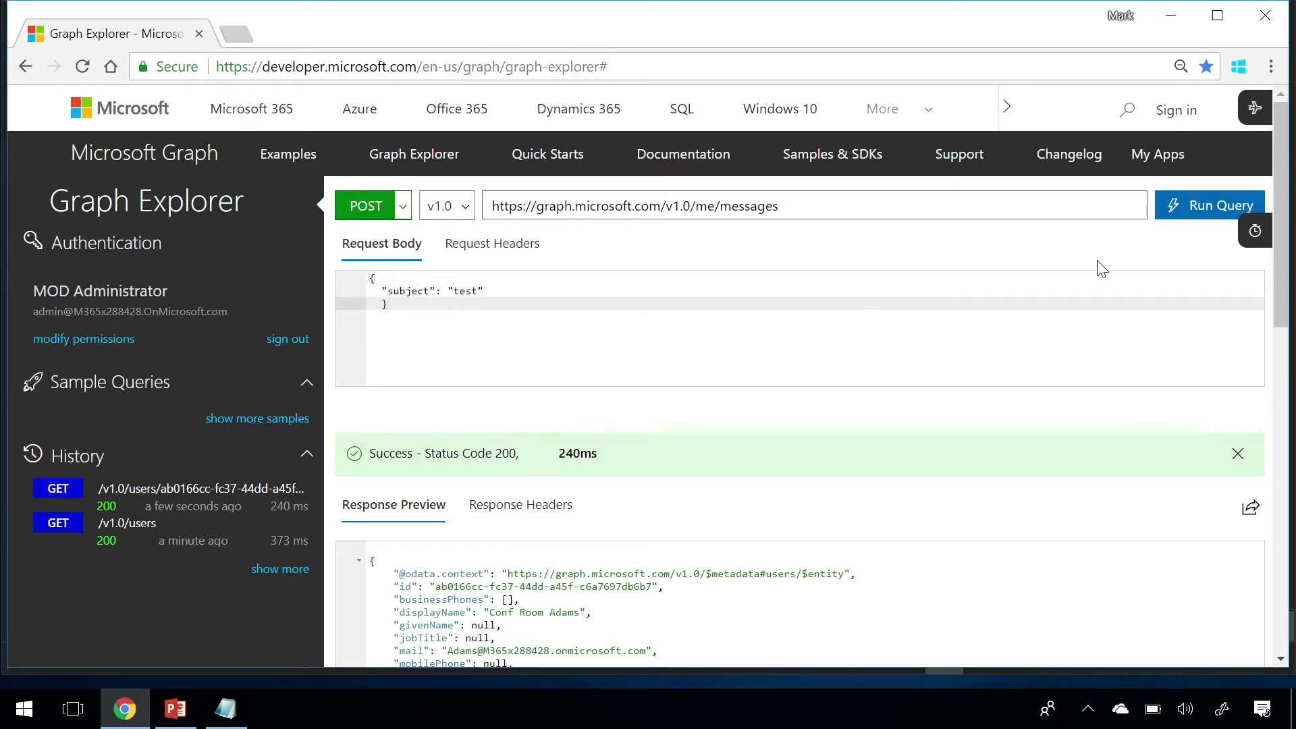
click(1207, 205)
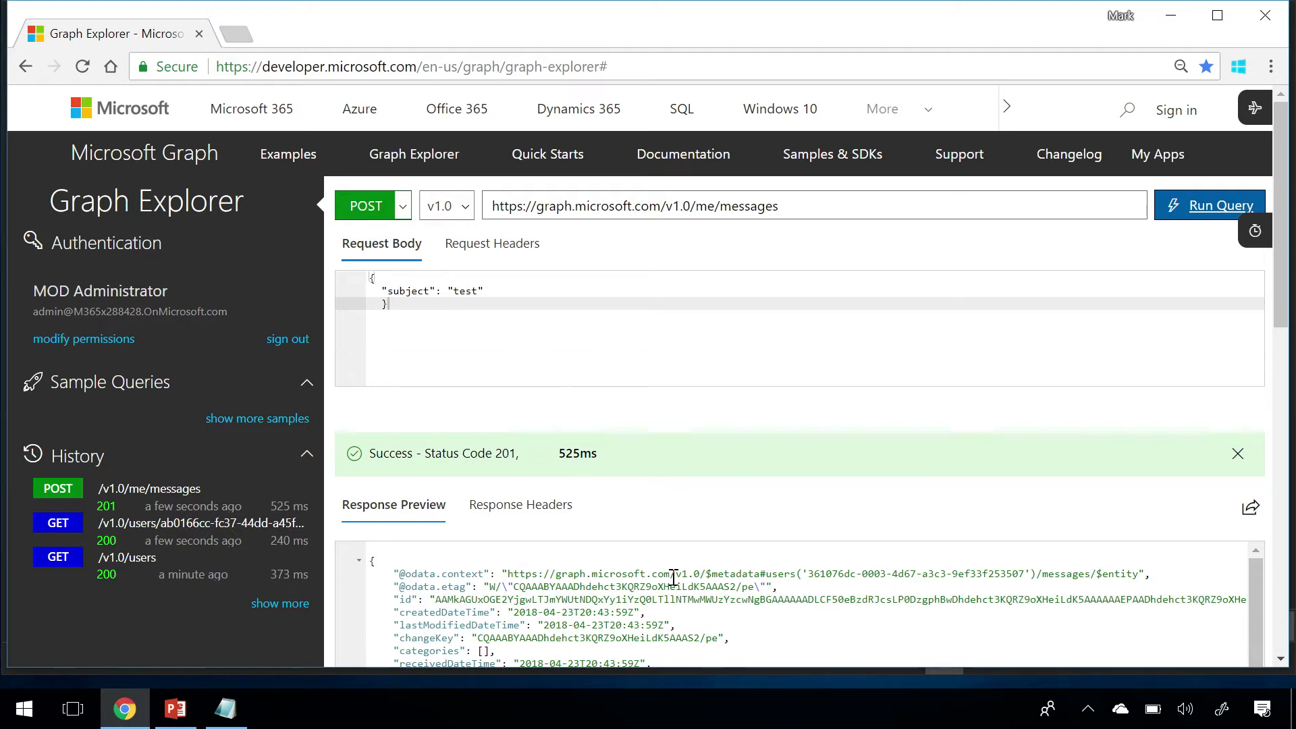
mouse_move(483, 616)
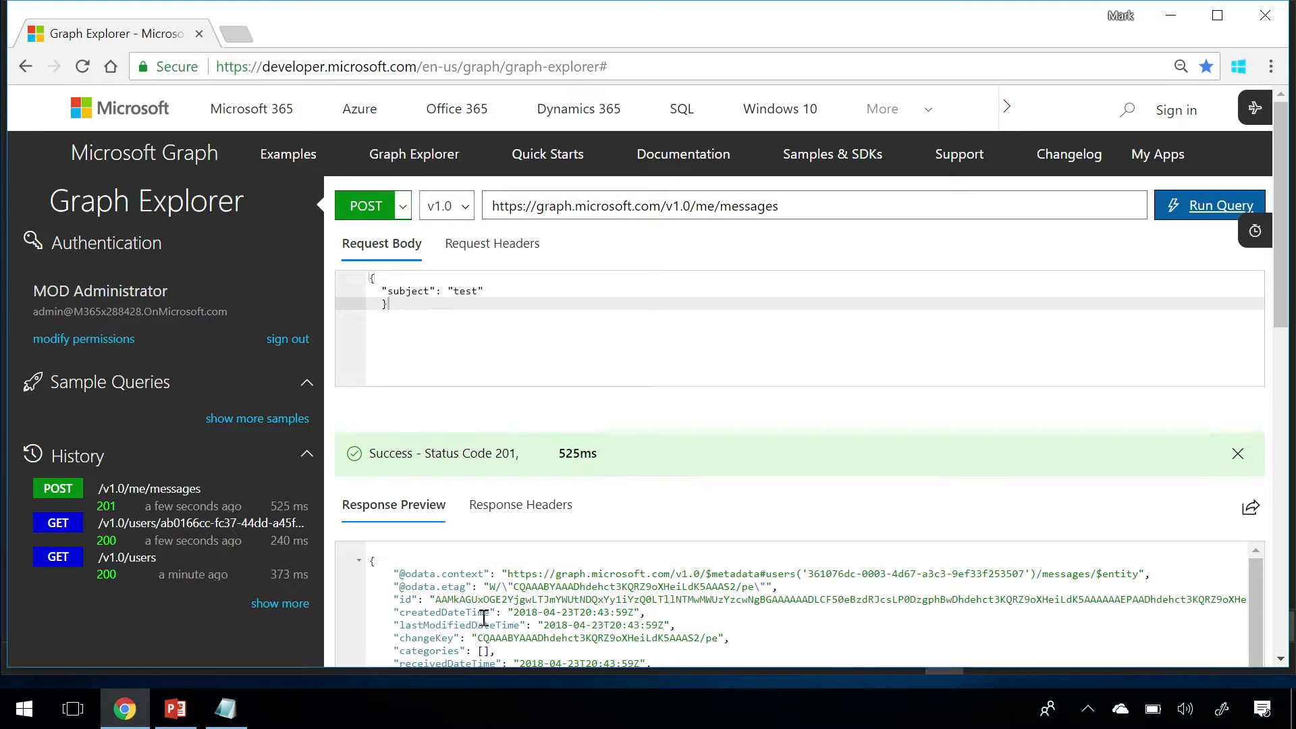
scroll(down, 3)
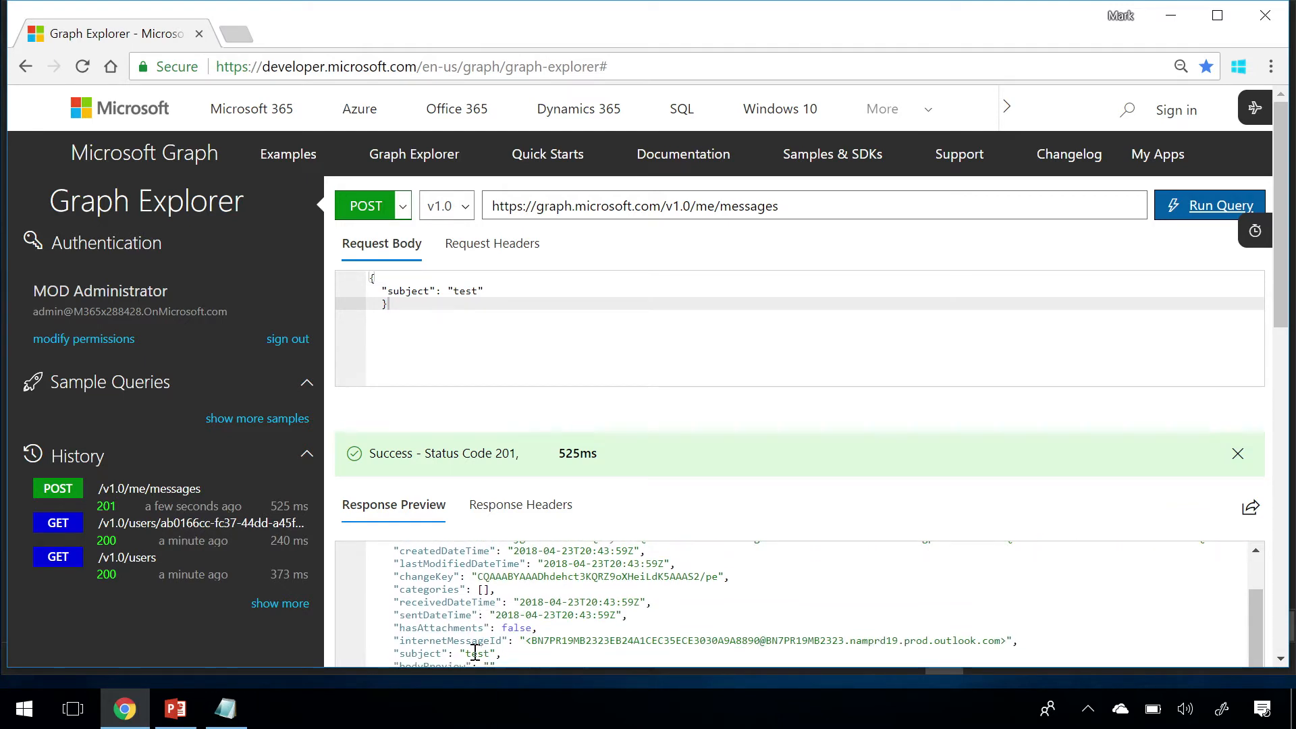
scroll(up, 3)
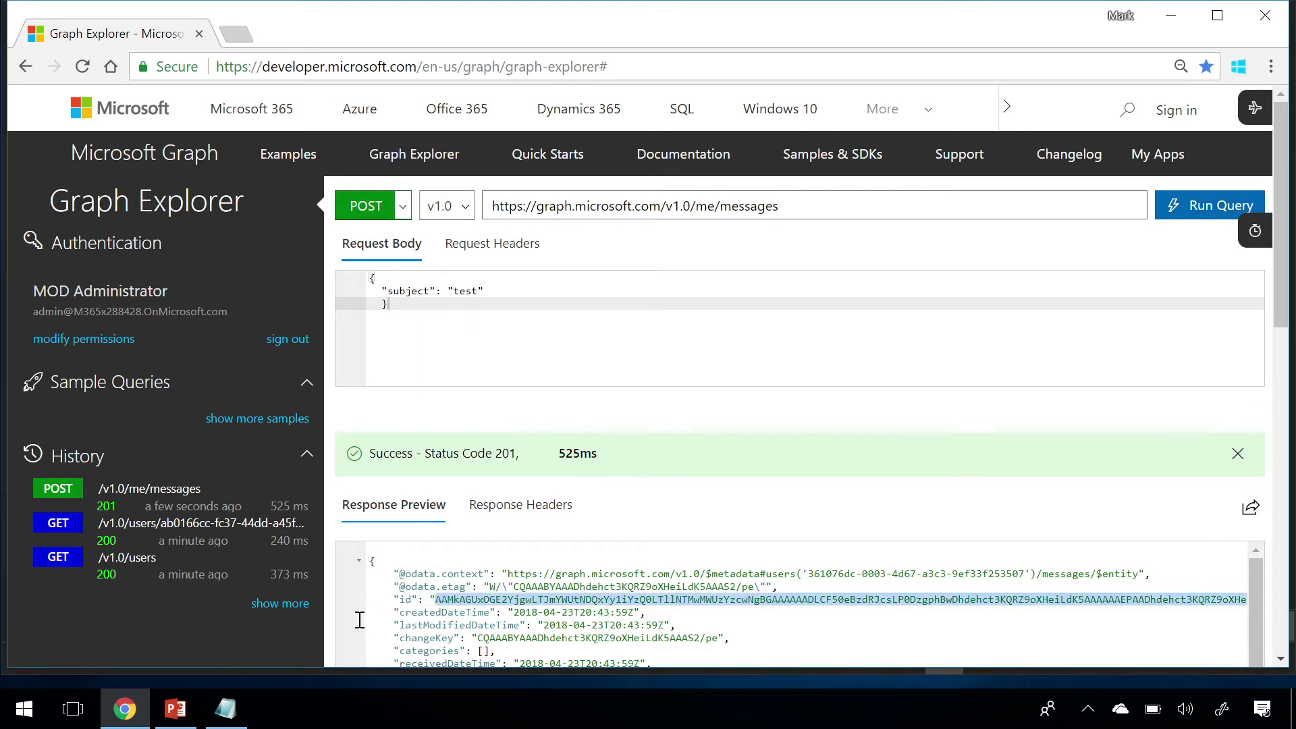
mouse_move(894, 207)
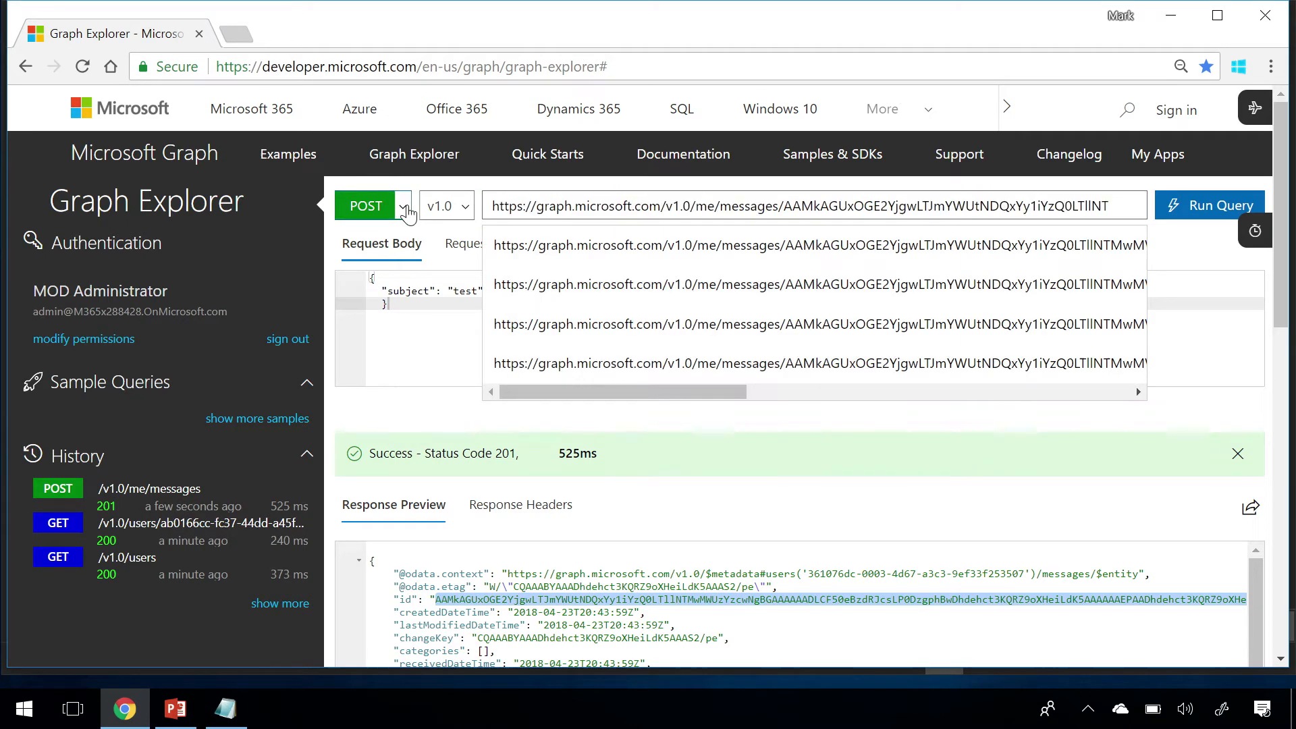
- PATCH the new message with subject "Hello Build 2018" and get a 200 response
click(365, 206)
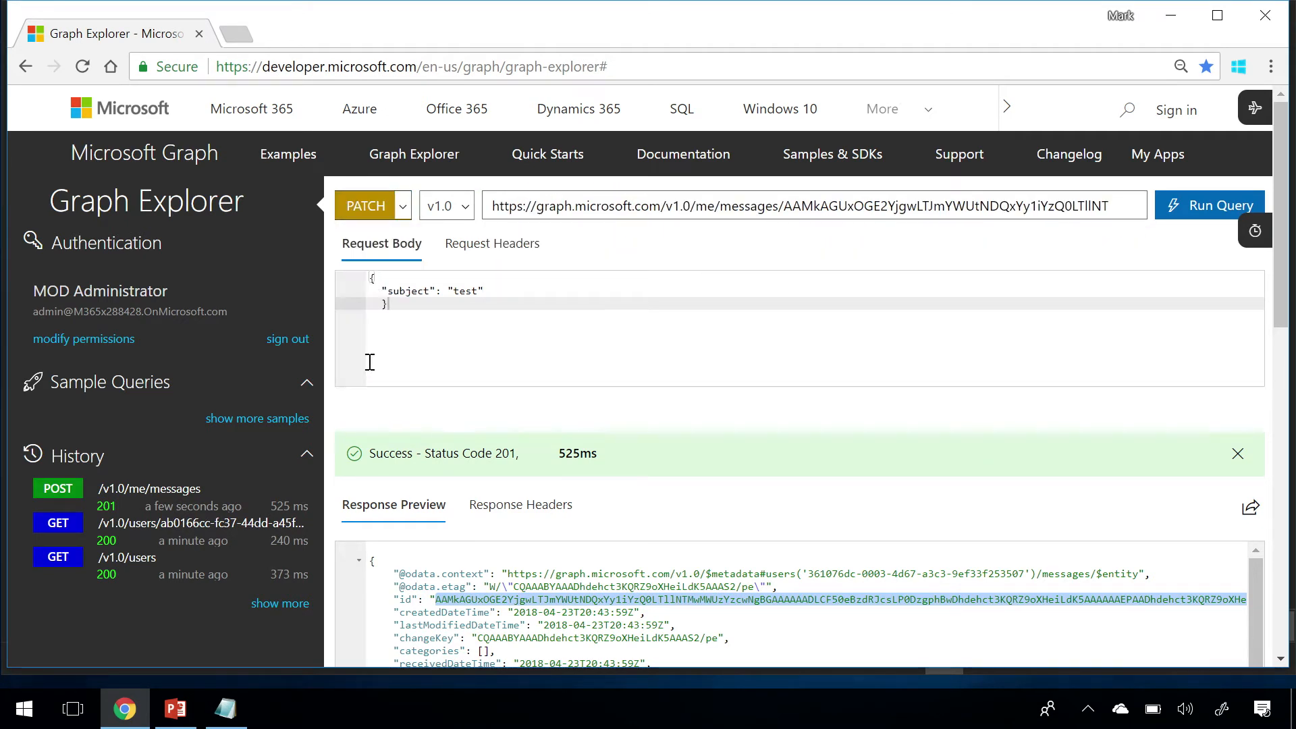
text(H)
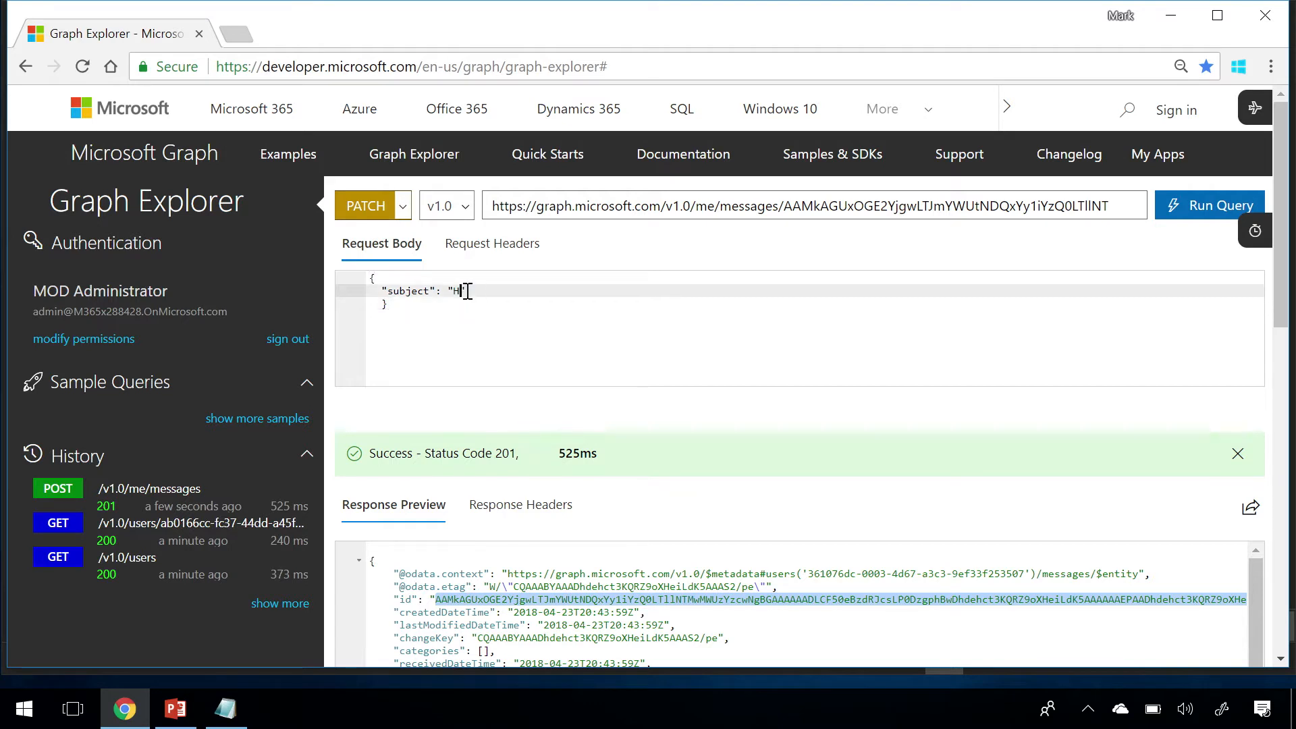
text(ello Build)
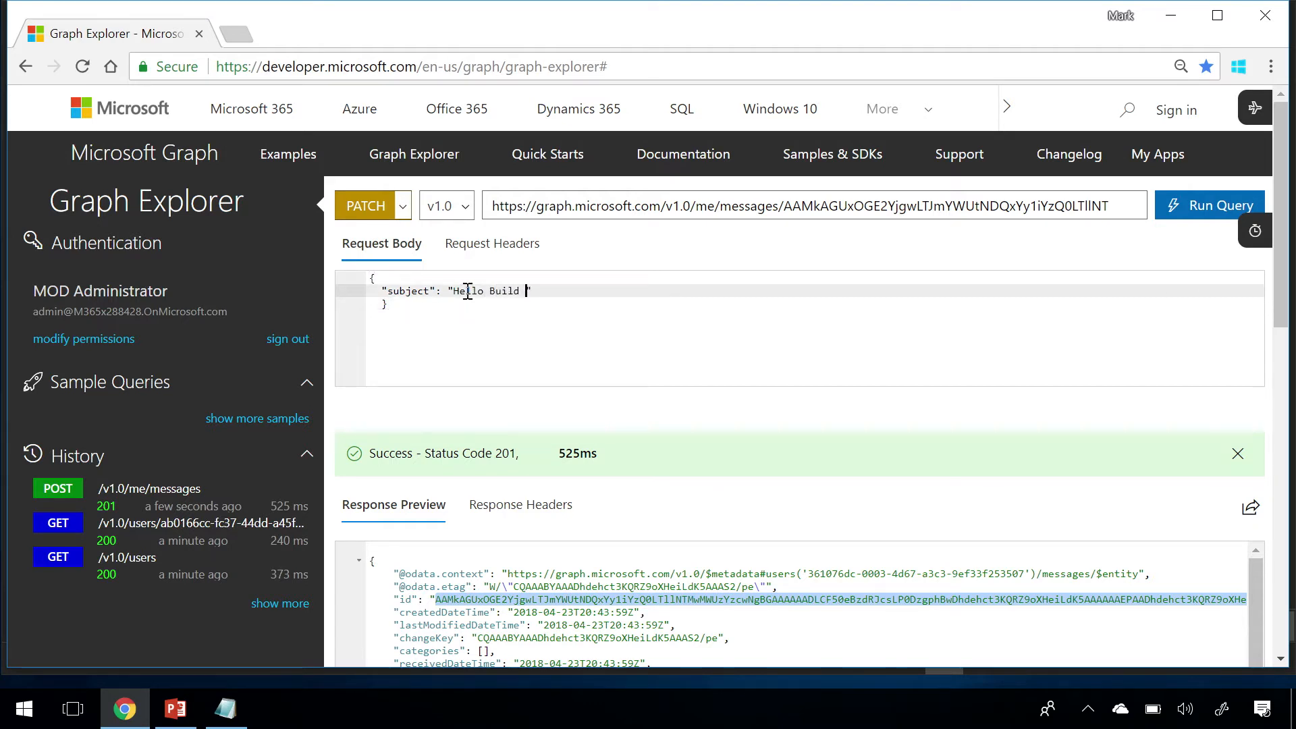
text(2018)
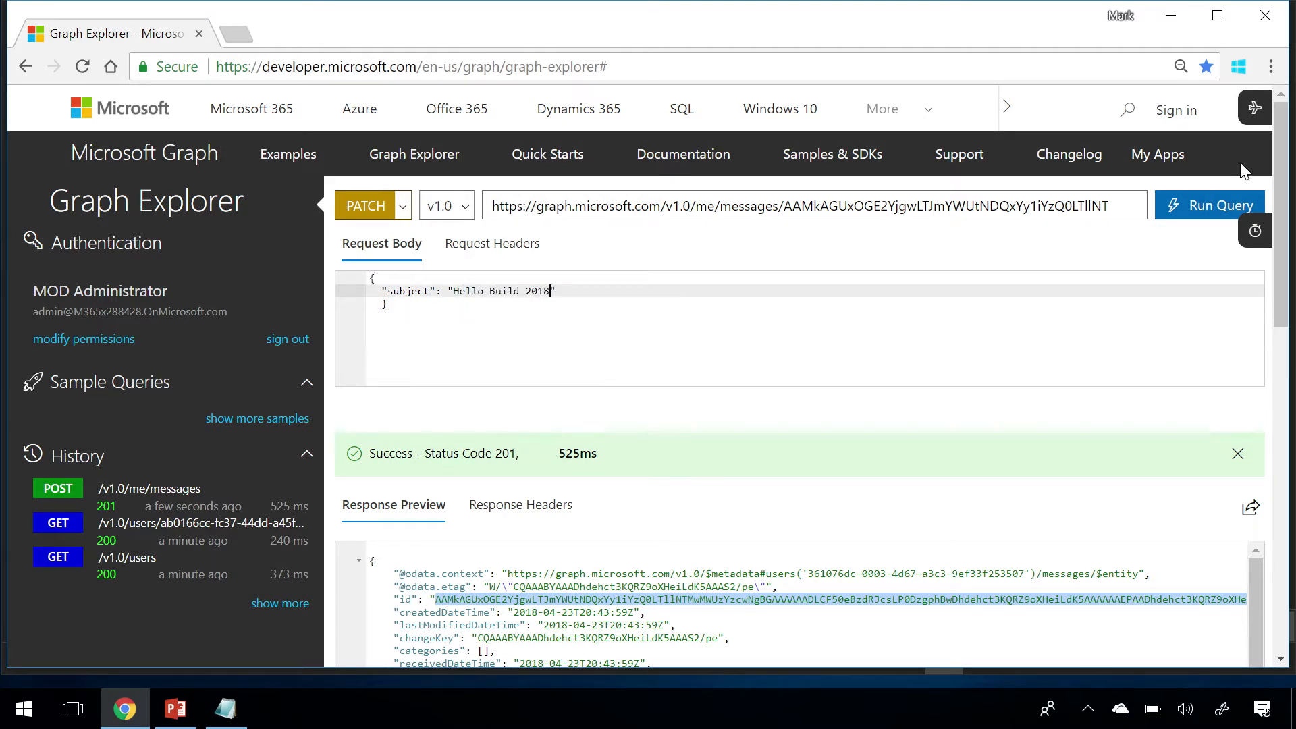
click(1208, 205)
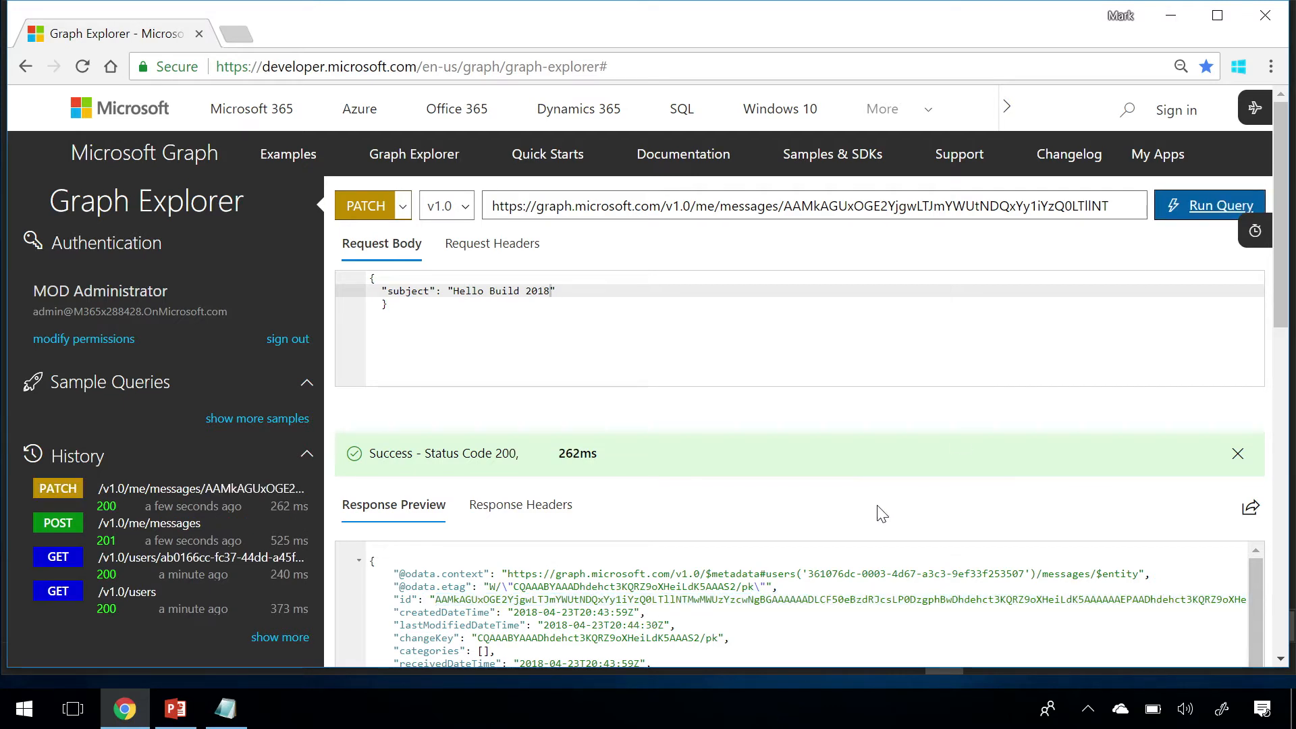
scroll(down, 3)
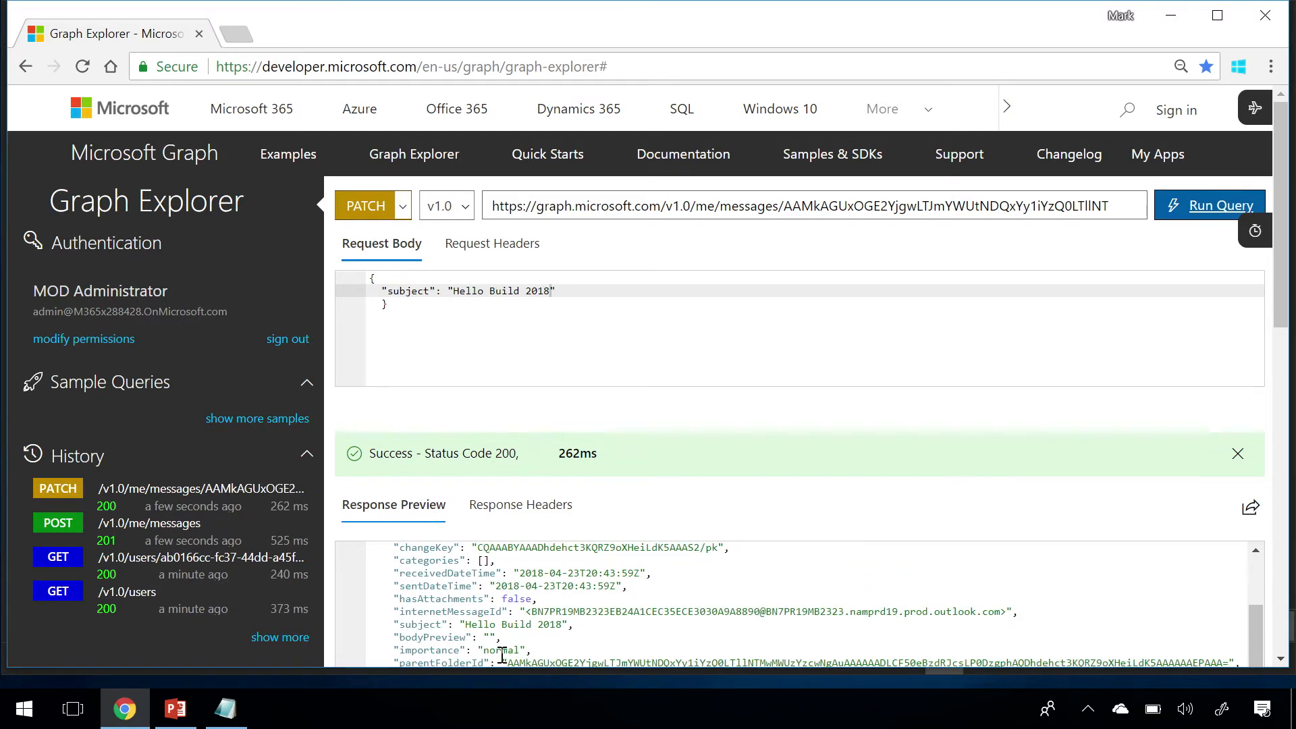
double_click(512, 623)
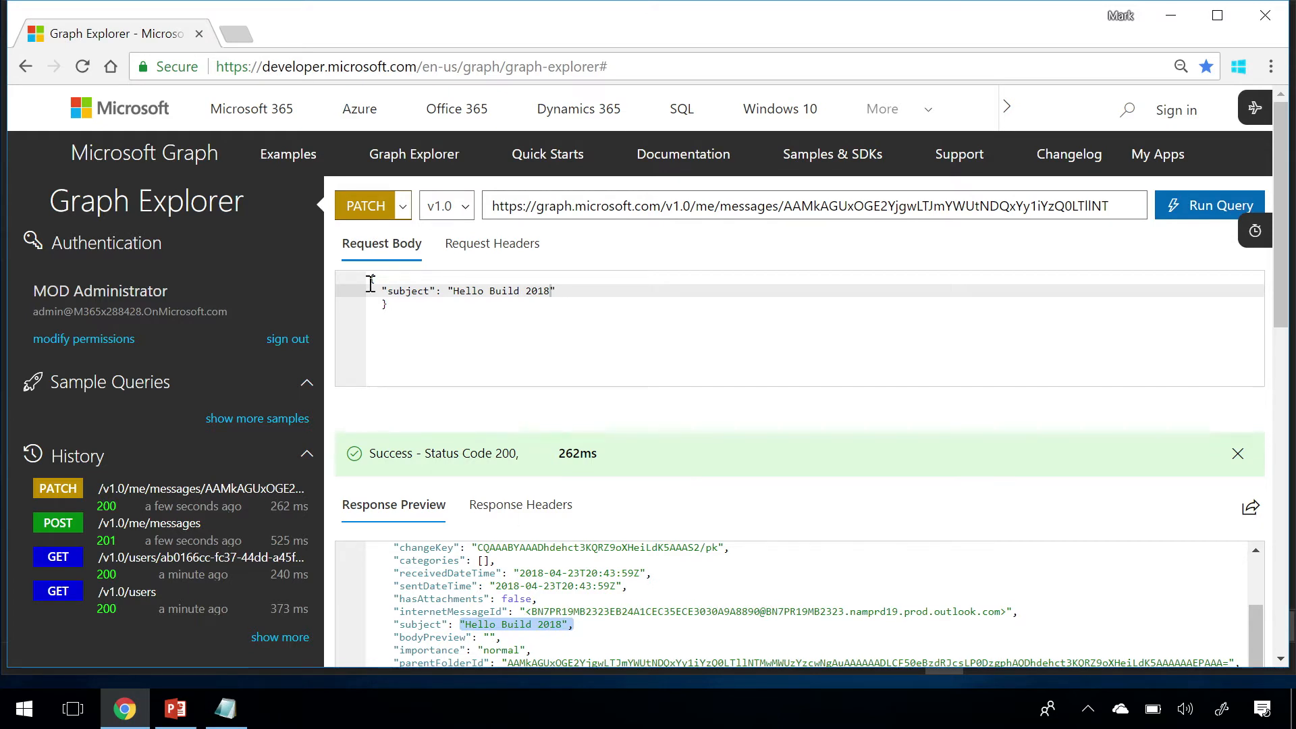
- Send a DELETE to the same message URL and receive a 204 empty response
click(371, 205)
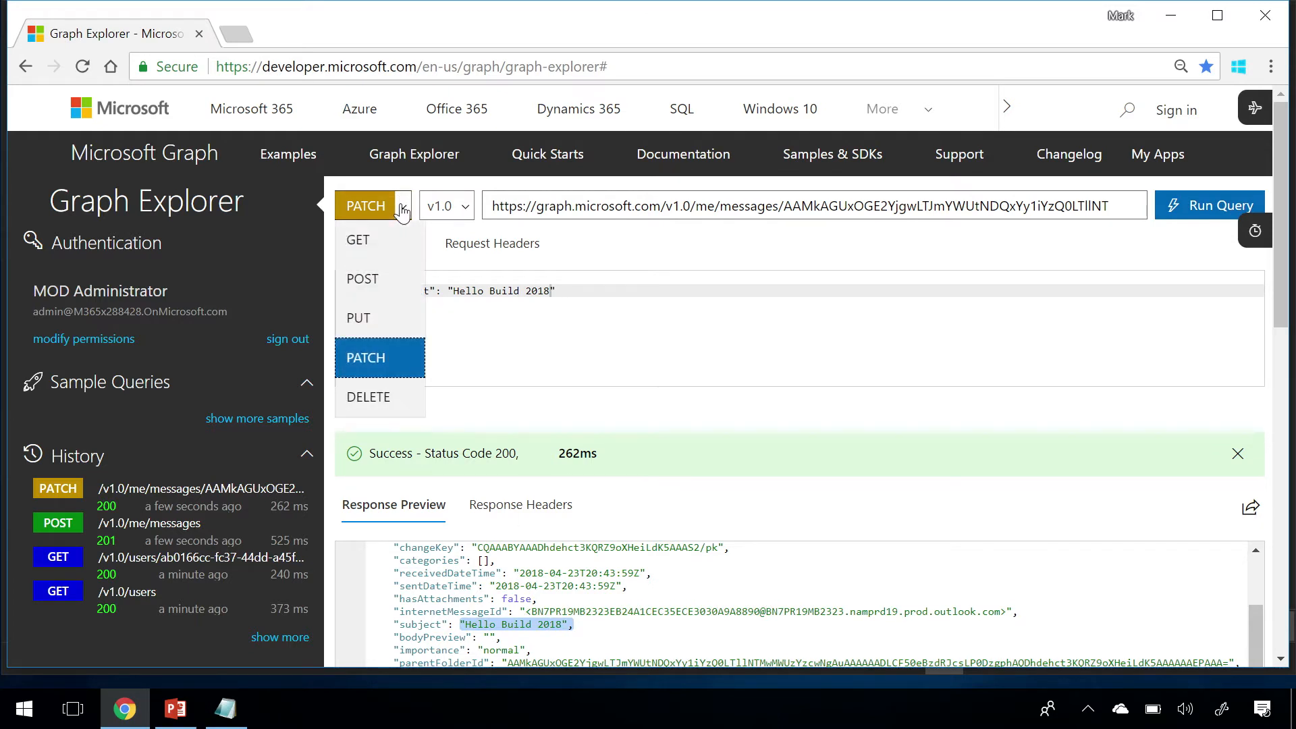
mouse_move(372, 404)
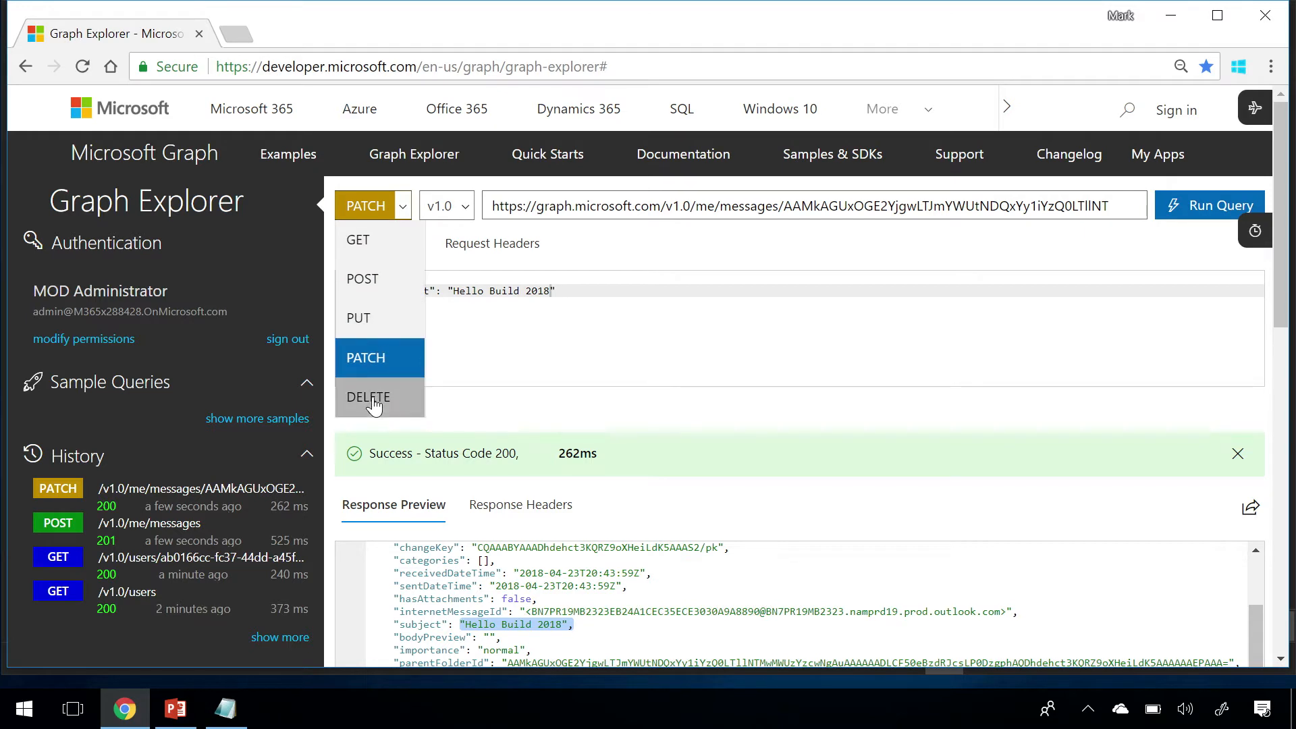
click(367, 397)
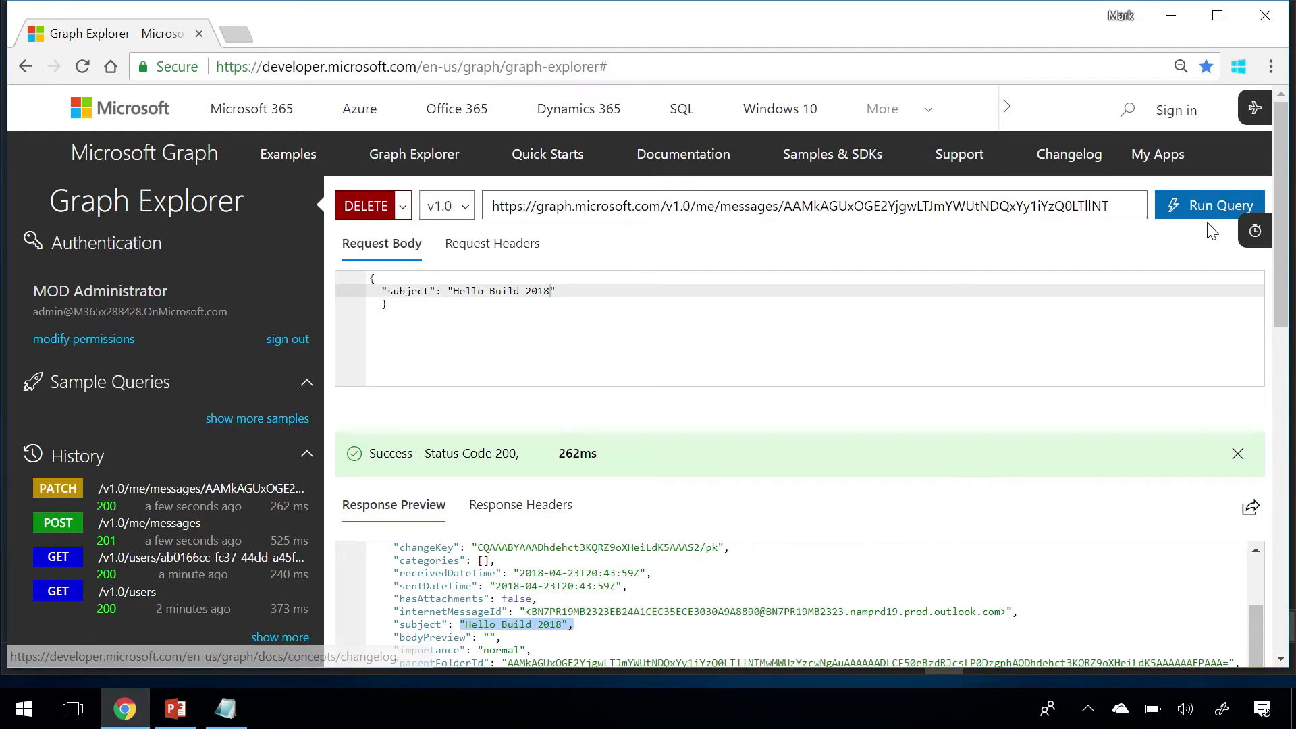
click(1209, 205)
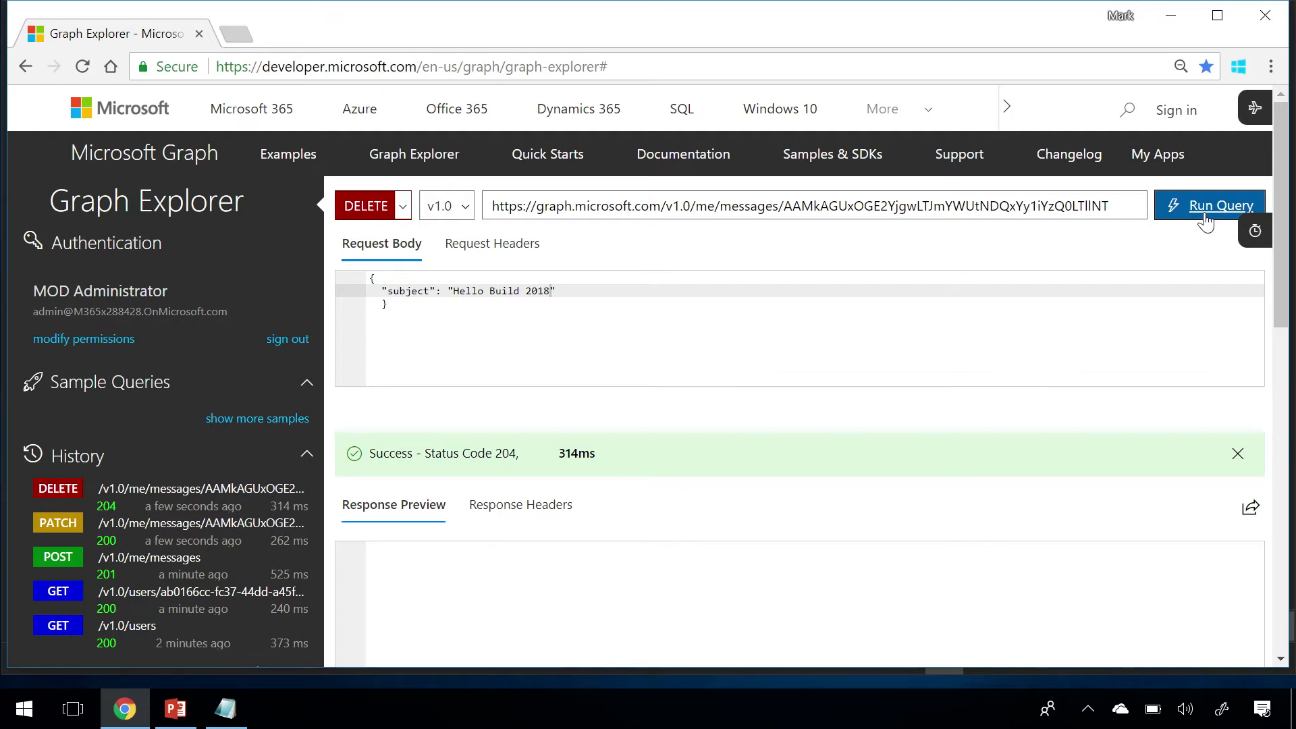
mouse_move(682, 153)
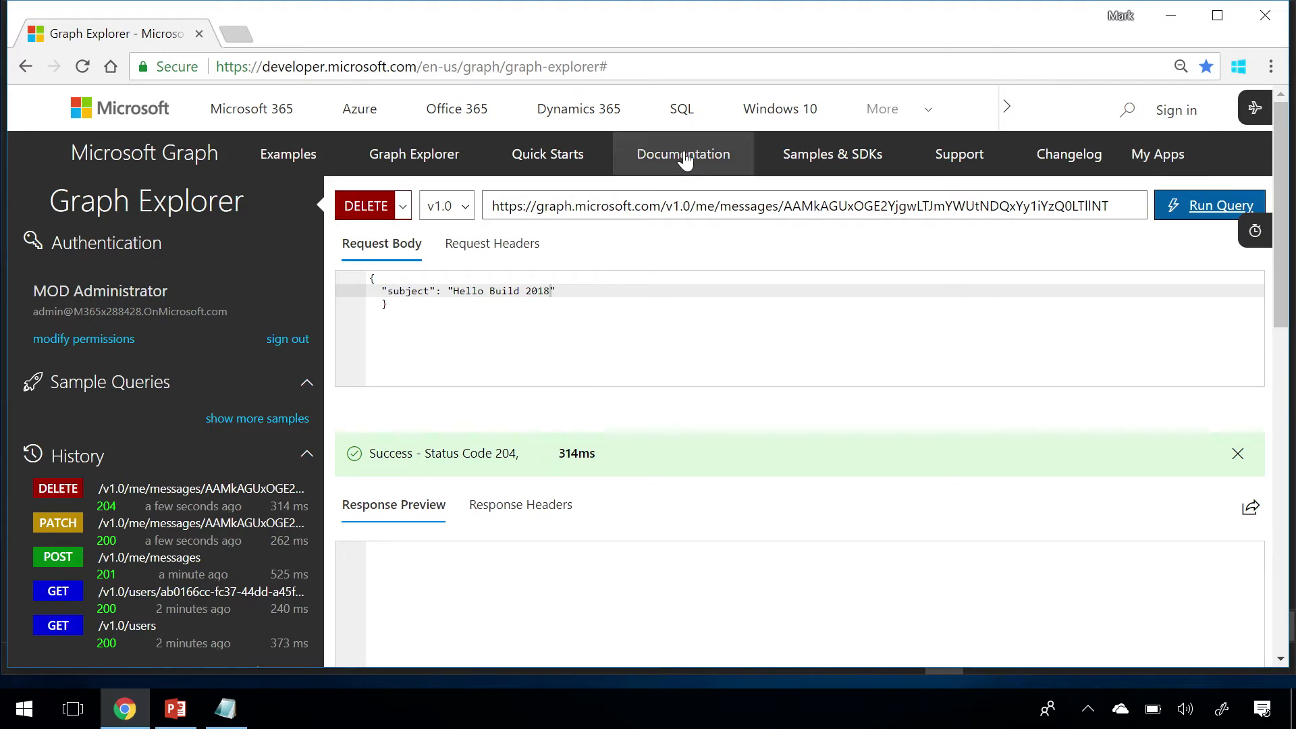
- Read the domain: verify reference under Azure AD > Domains, then enter aka.ms/ge to return
click(682, 154)
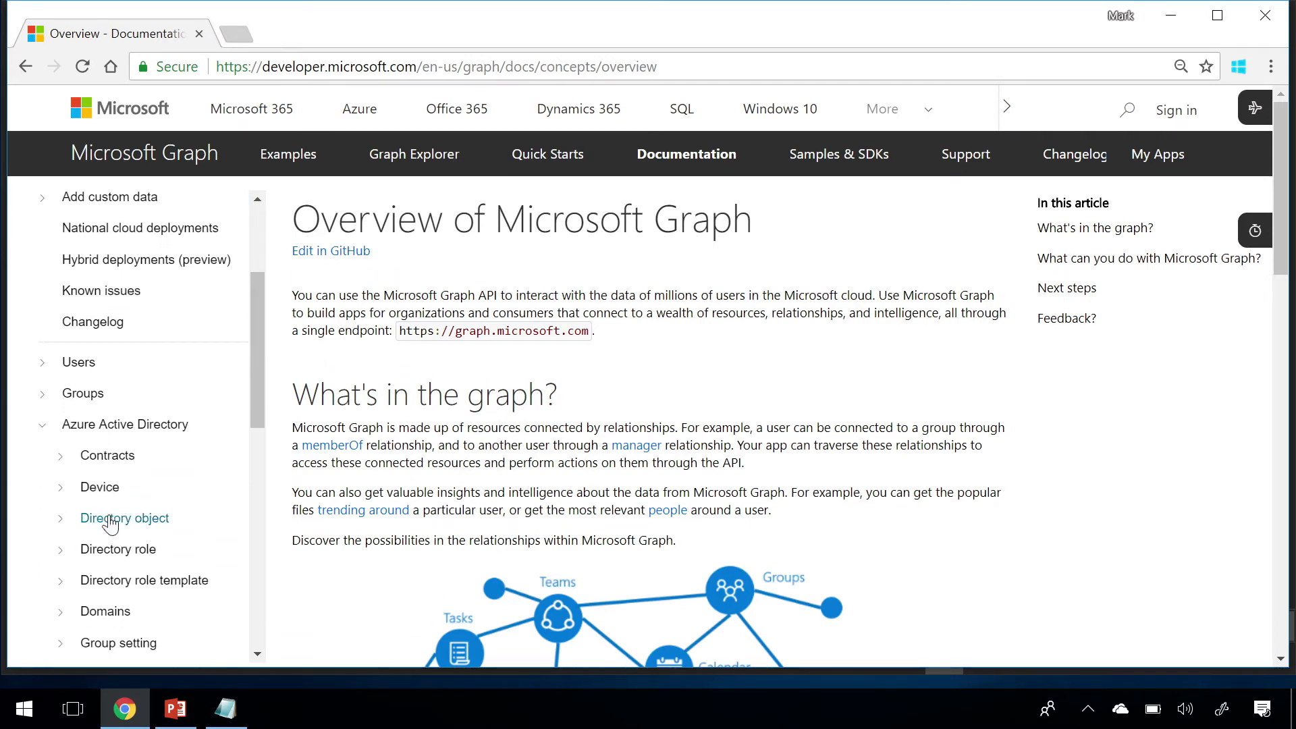
mouse_move(63, 617)
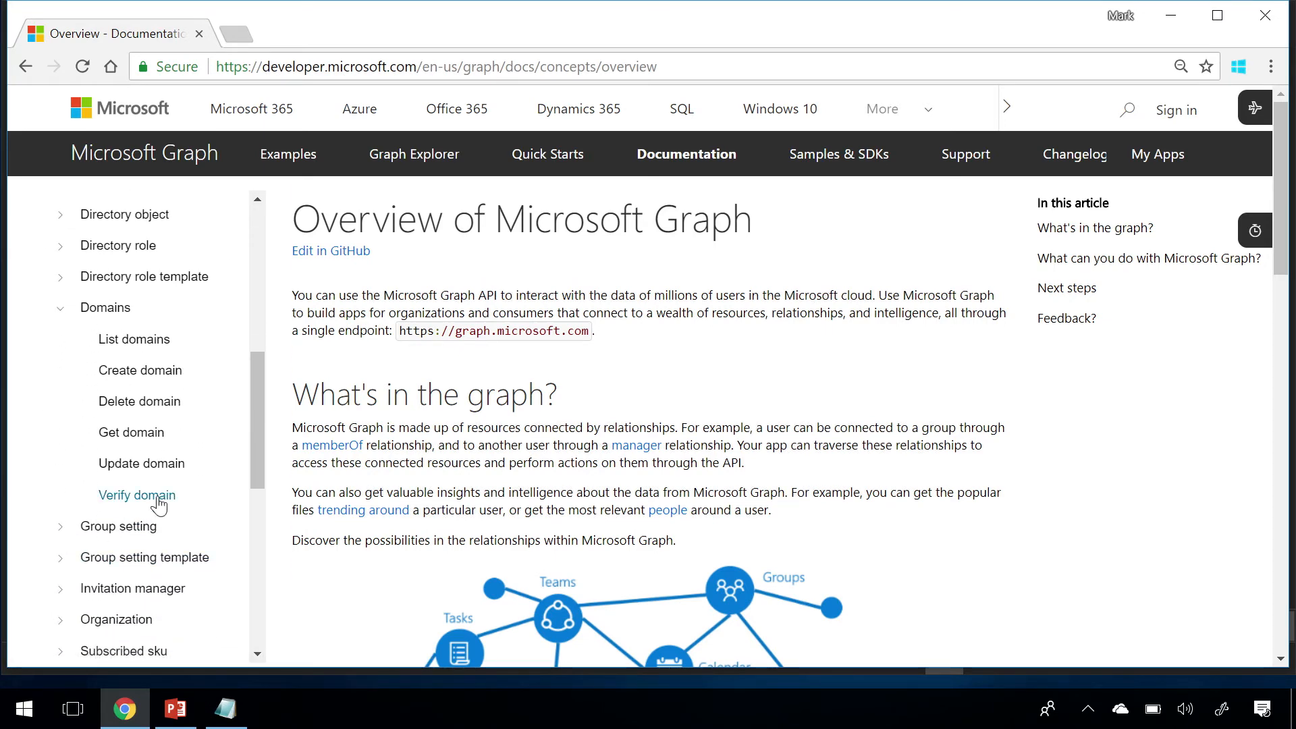
click(137, 494)
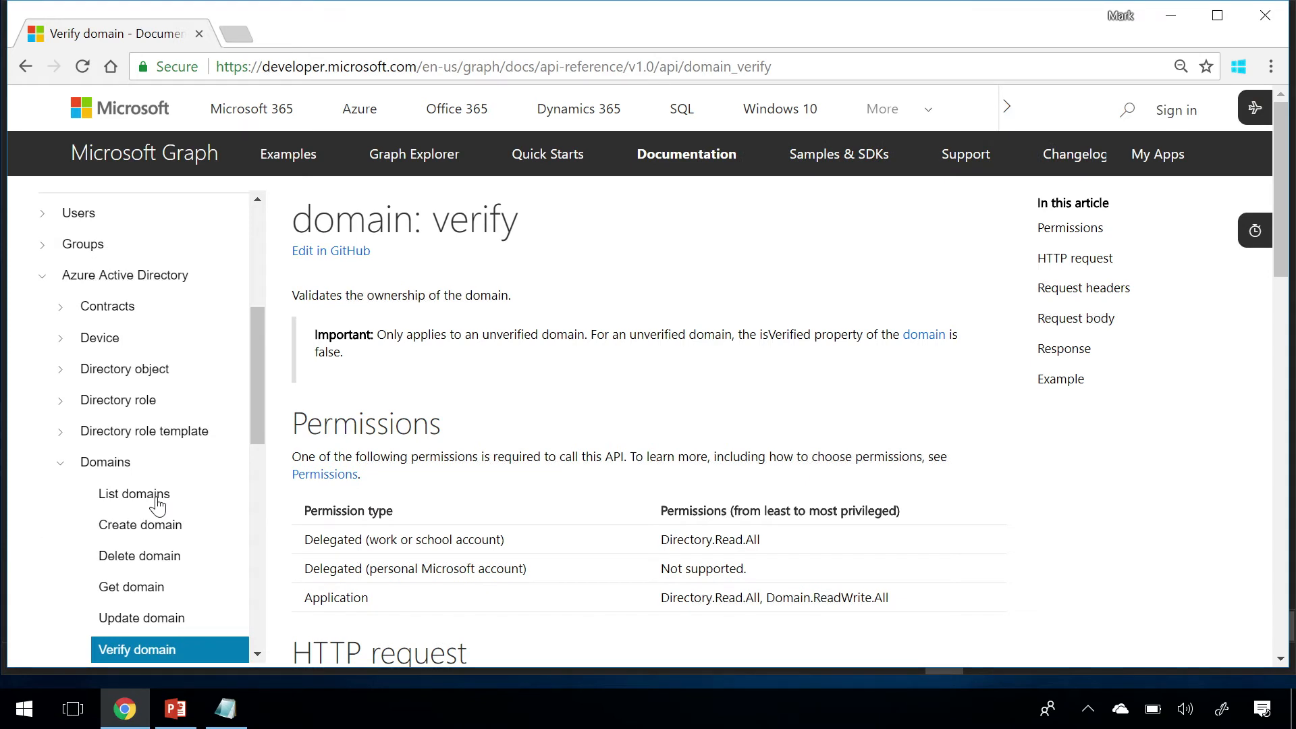
scroll(down, 3)
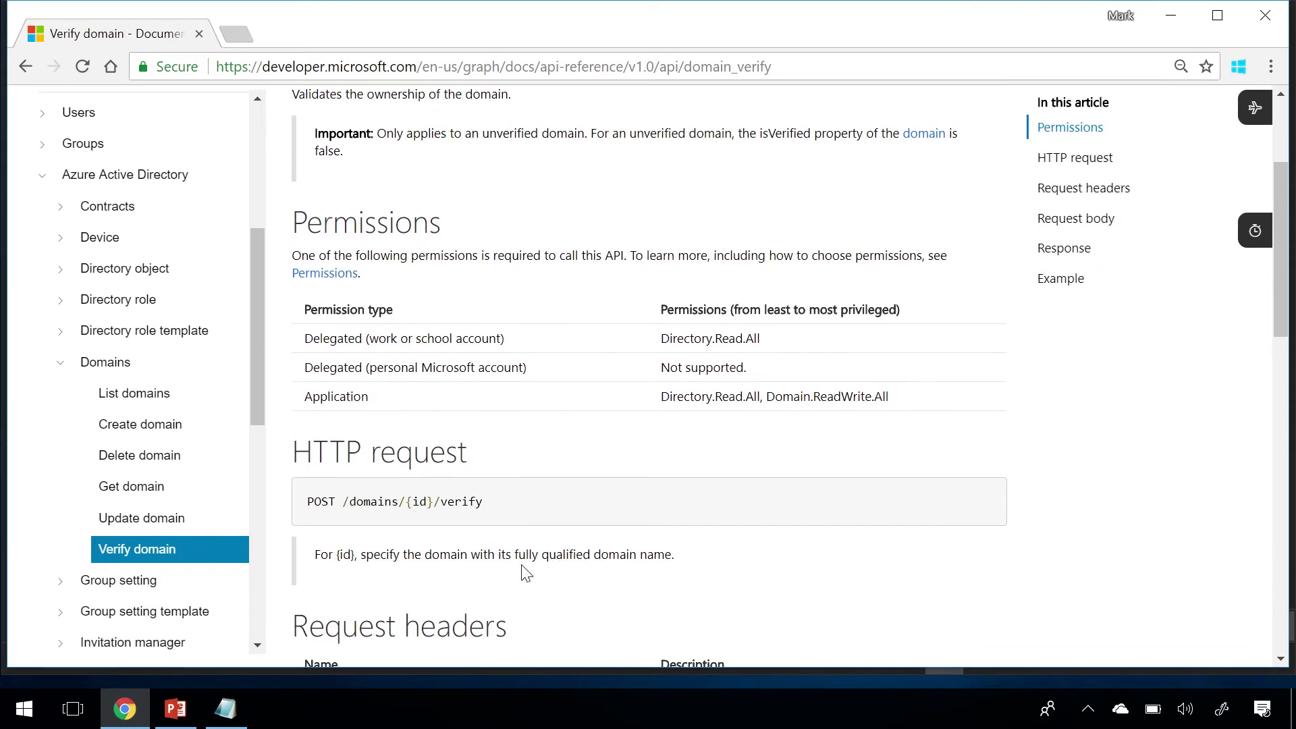
scroll(down, 3)
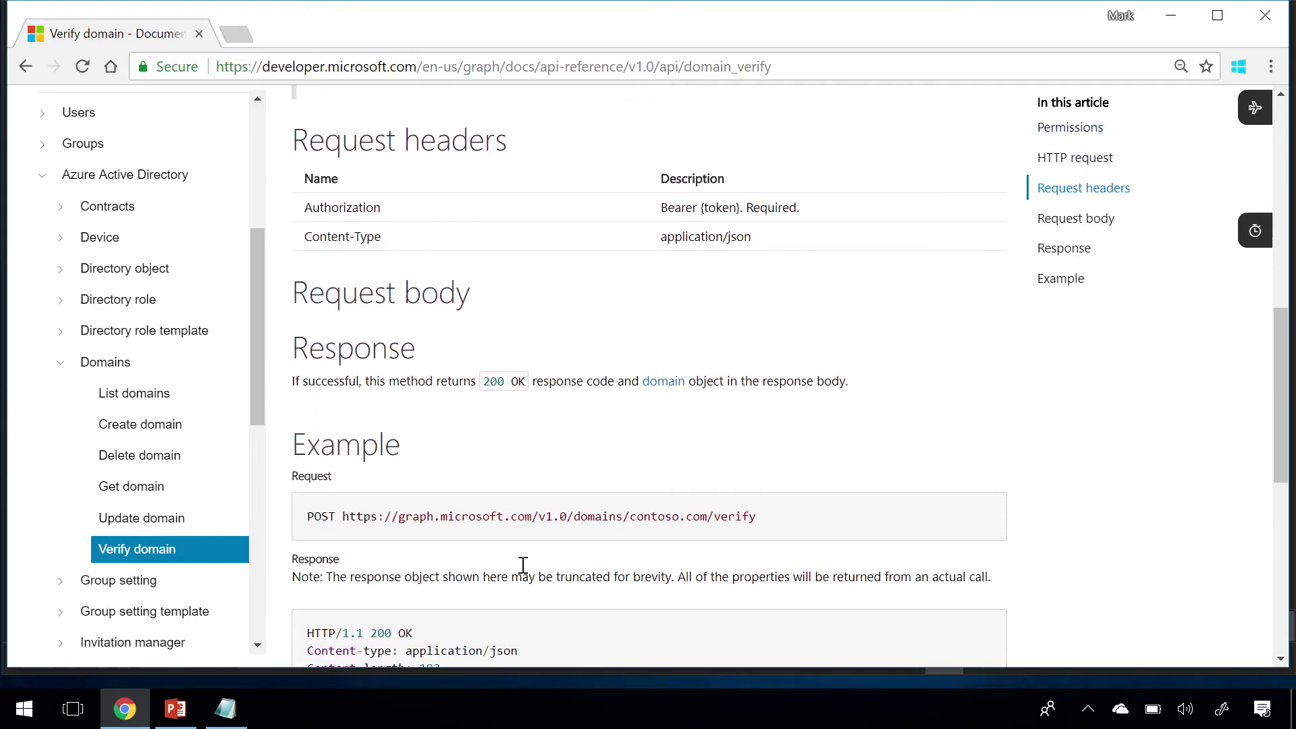
scroll(up, 3)
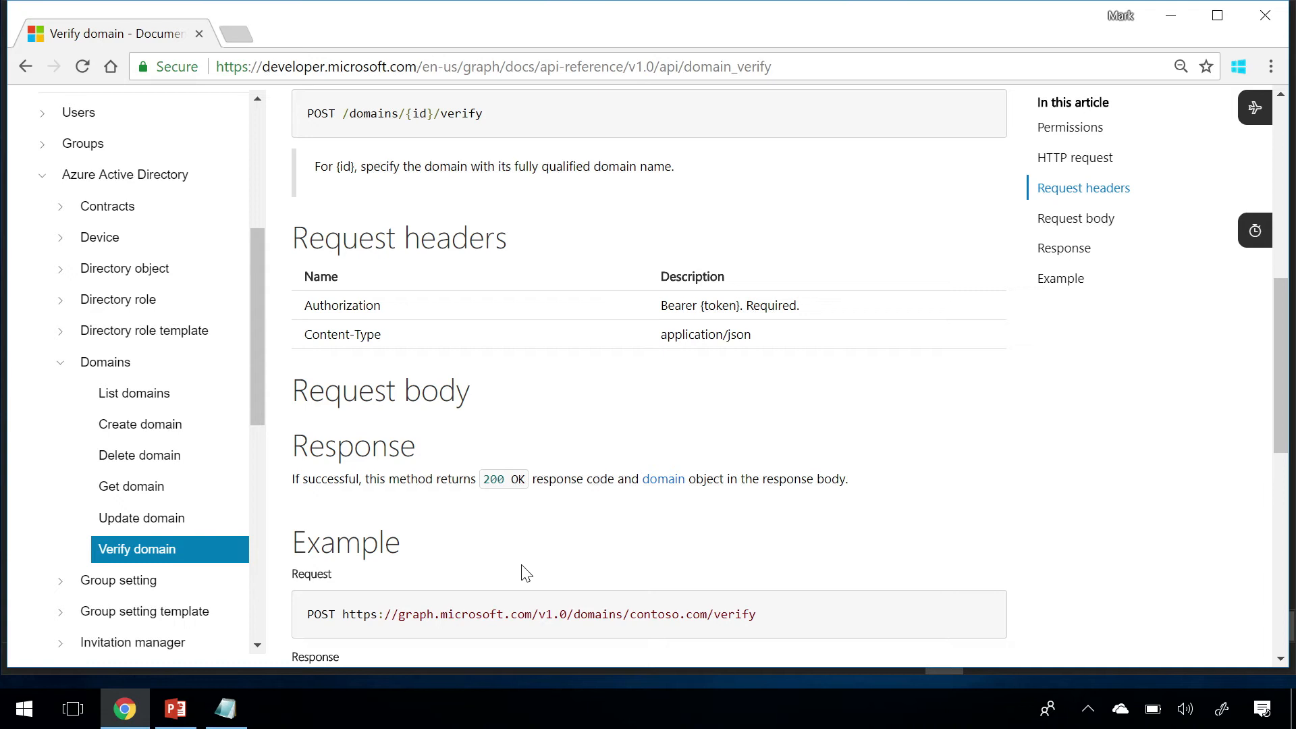
mouse_move(373, 75)
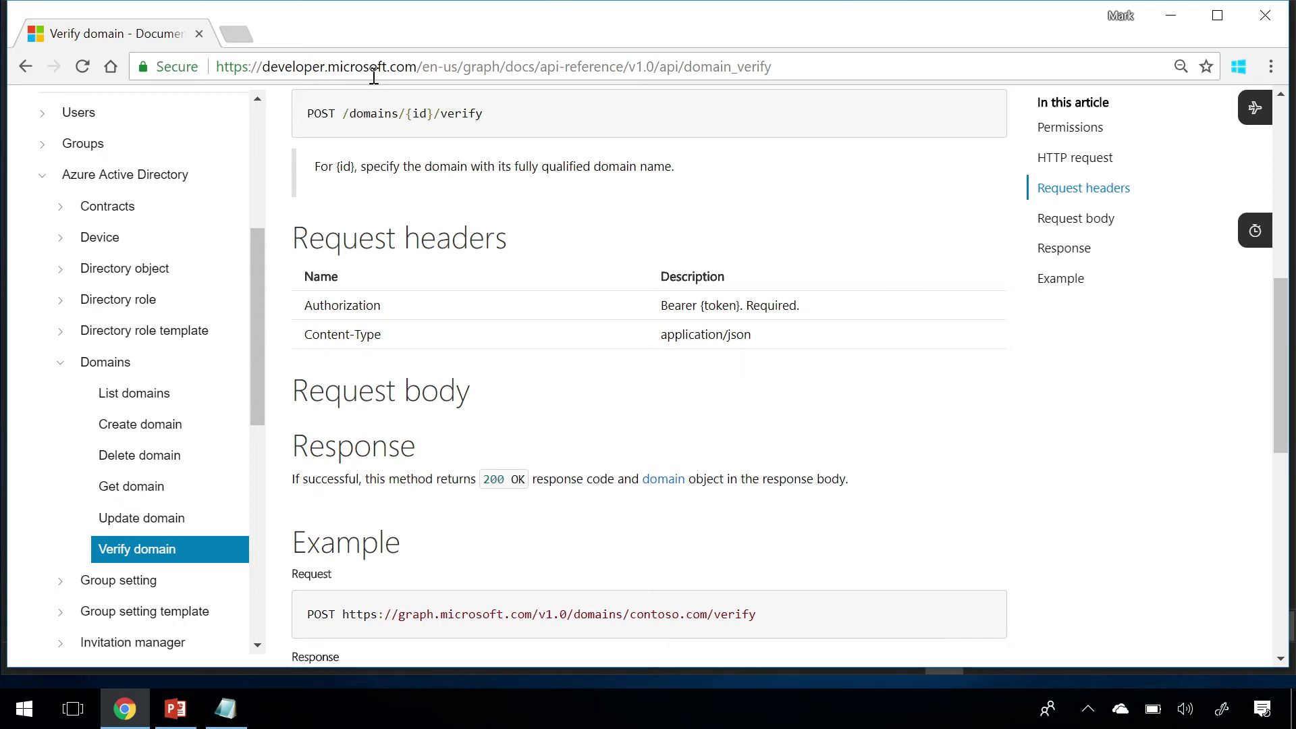
text(aka.ms/ge)
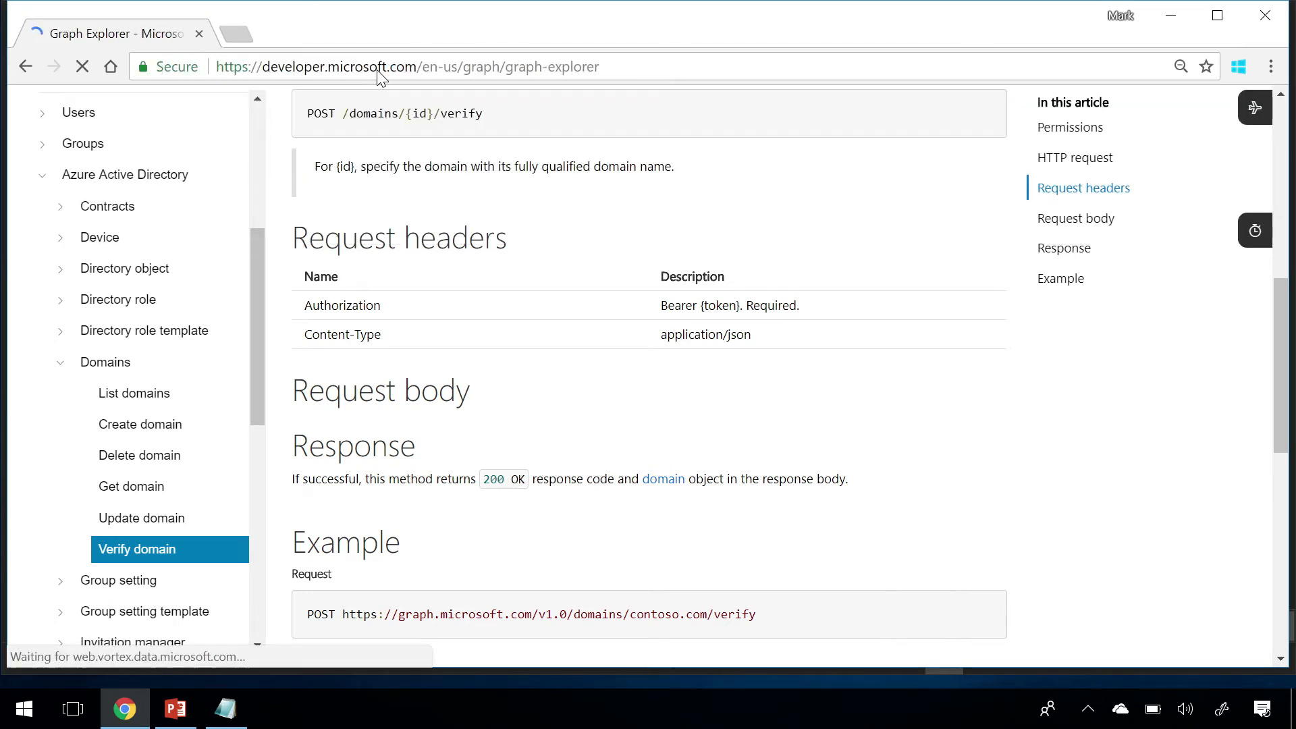
- Enable the Batching category in the sample queries list
click(413, 154)
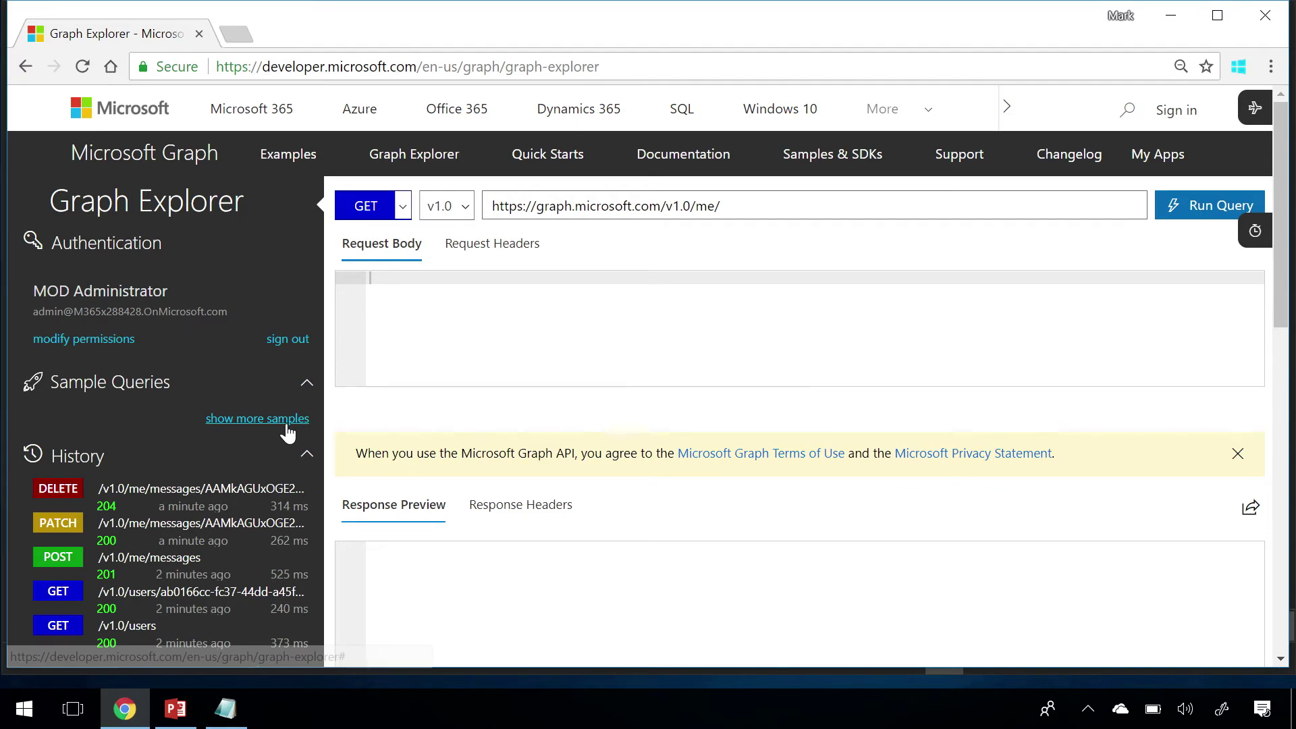
click(257, 418)
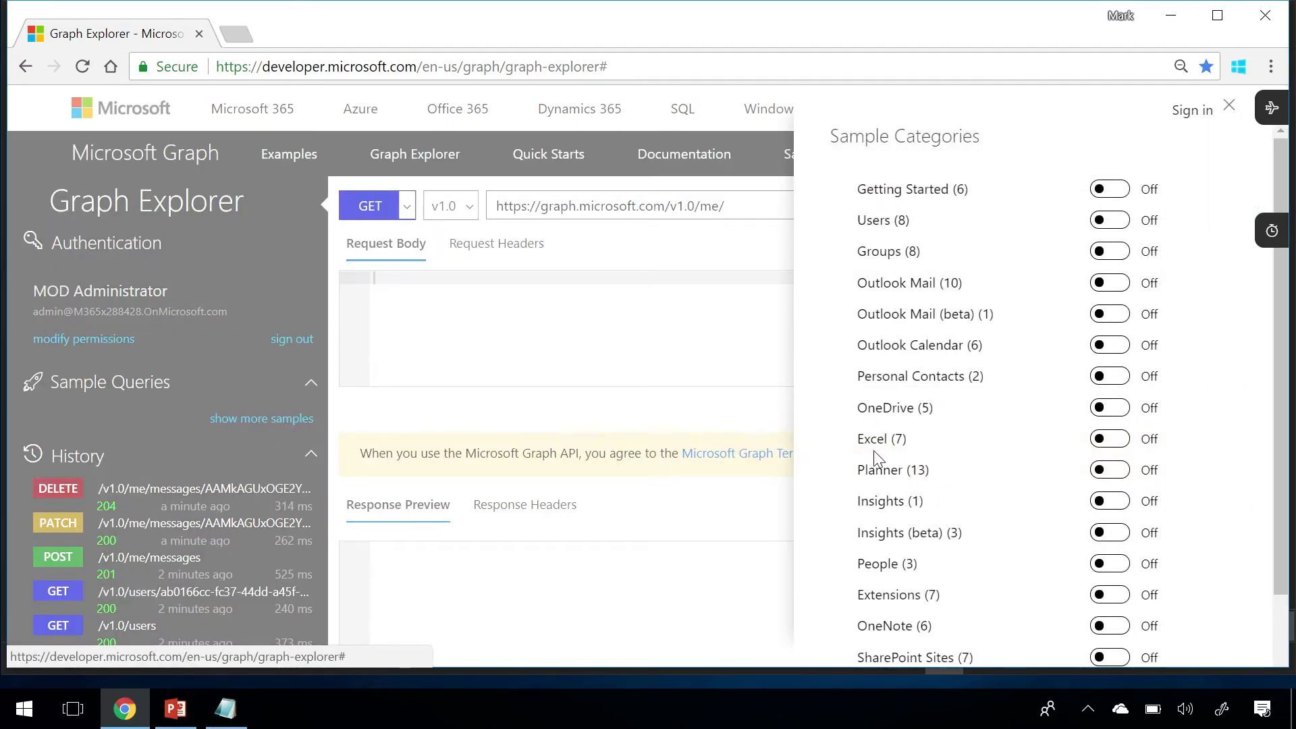
scroll(down, 3)
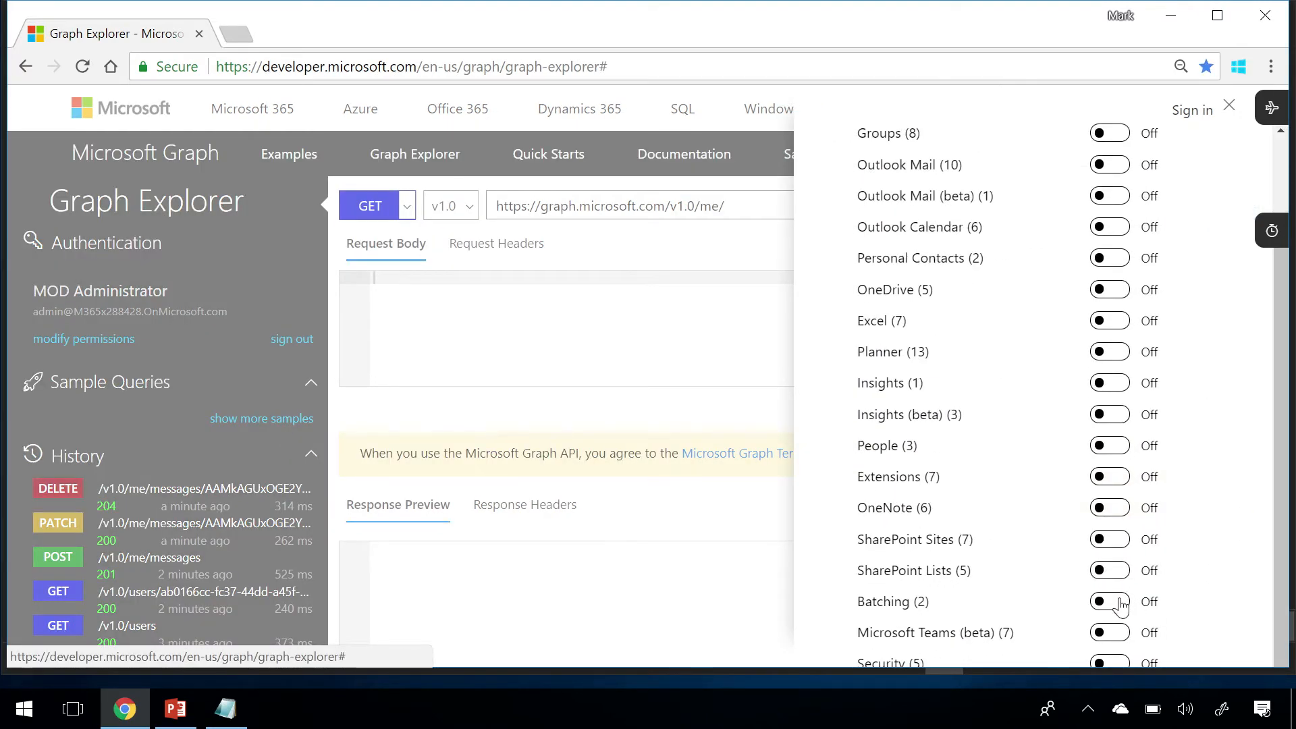
click(1109, 600)
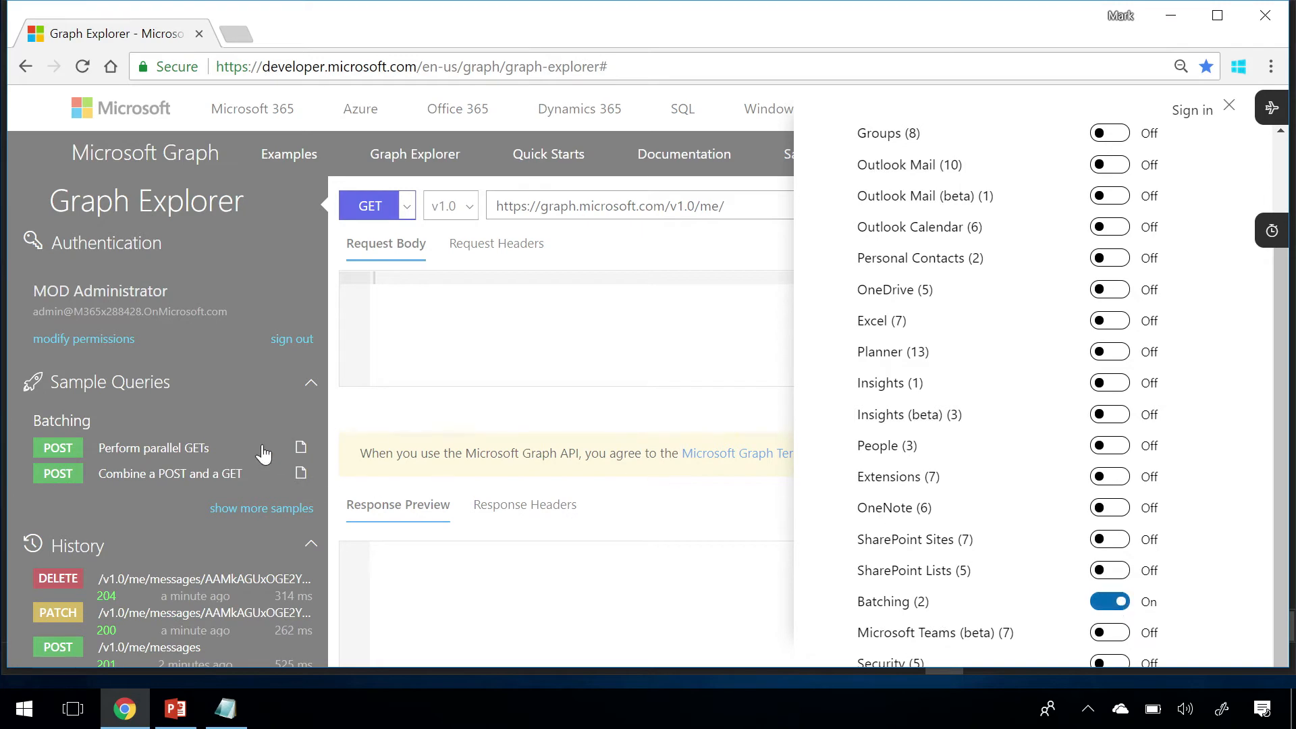
click(1228, 106)
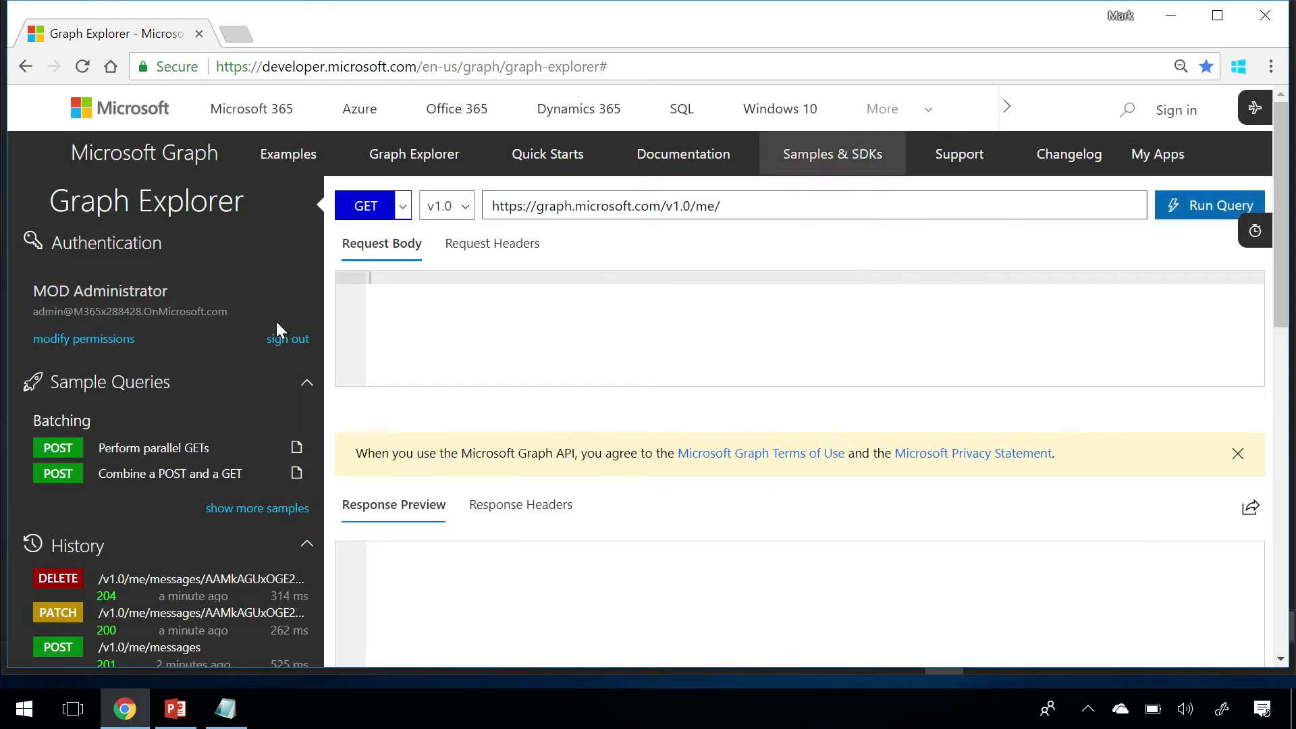
- Run the 'Perform parallel GETs' POST /$batch sample, returning status 200
click(153, 447)
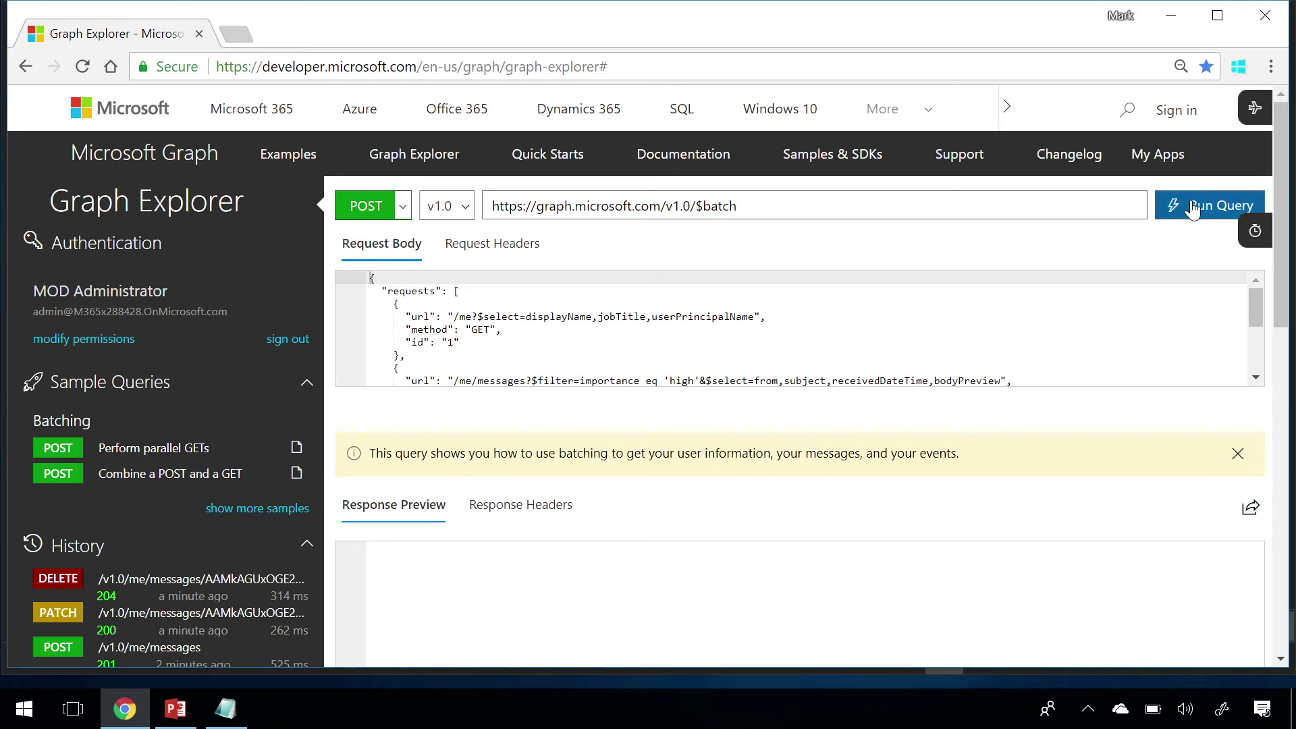
click(1215, 205)
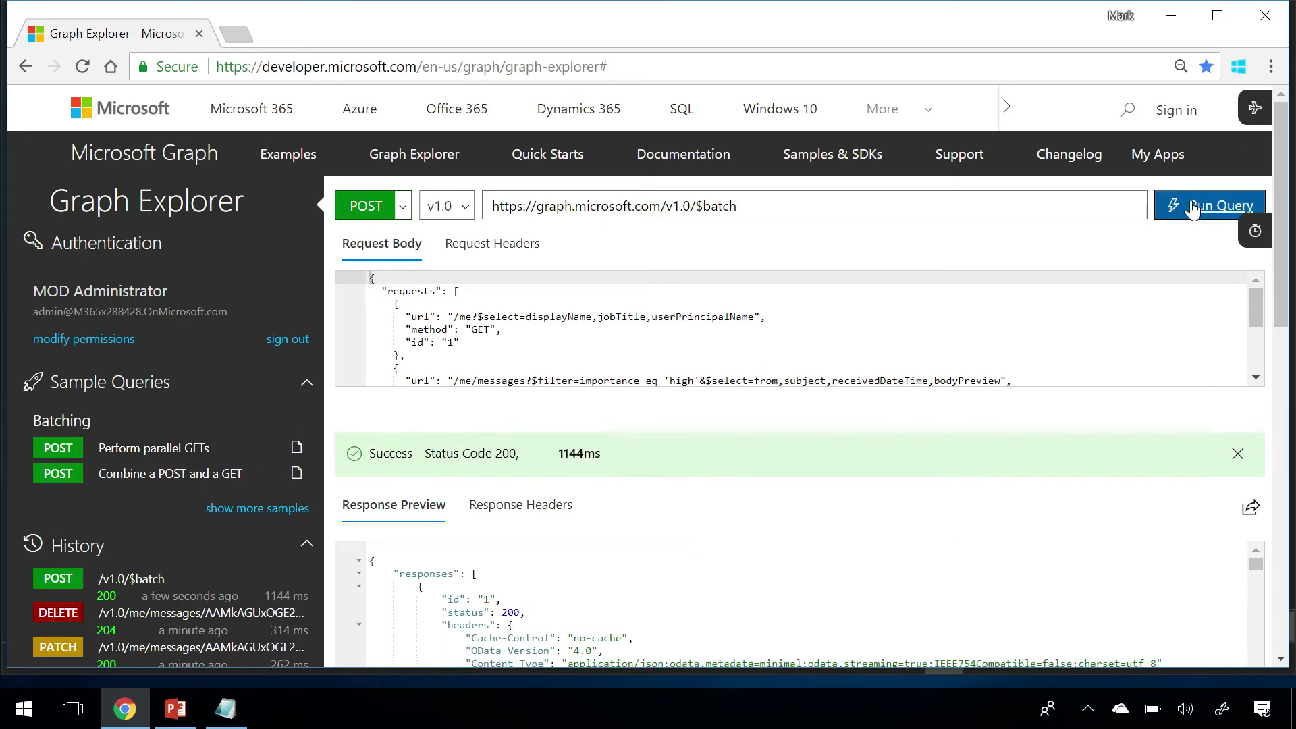